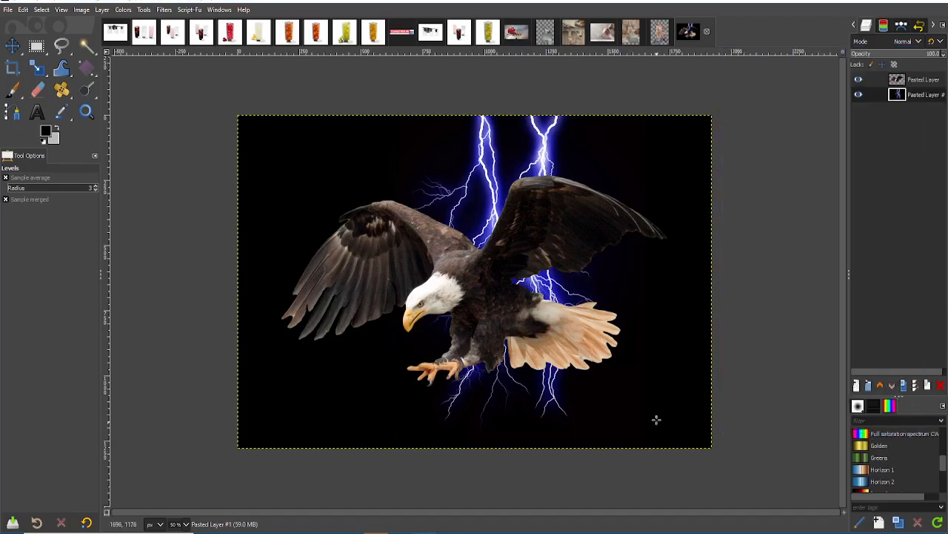
mouse_move(654, 401)
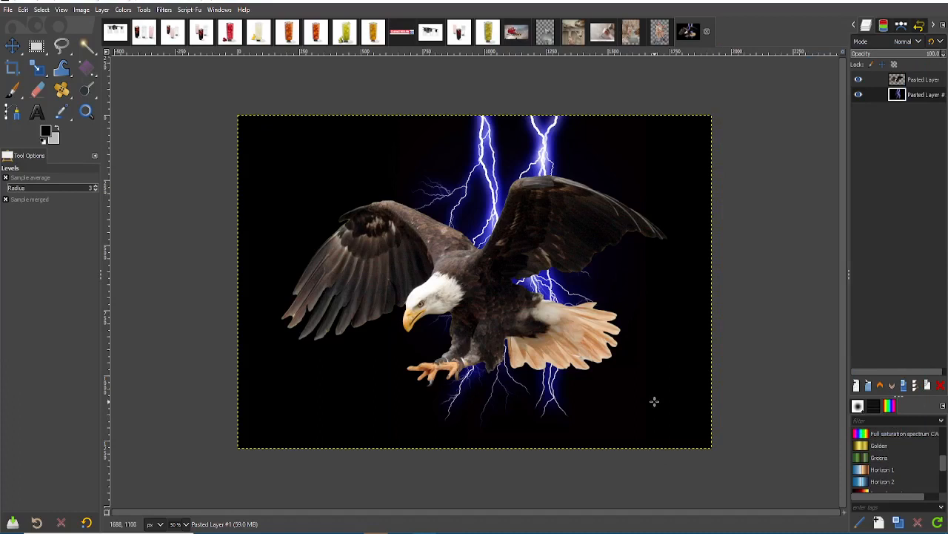
mouse_move(599, 289)
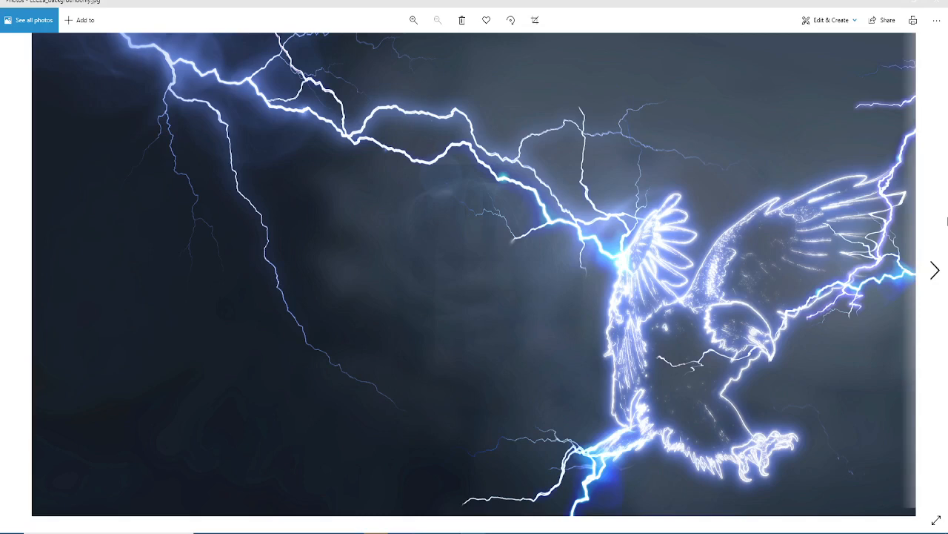
mouse_move(885, 210)
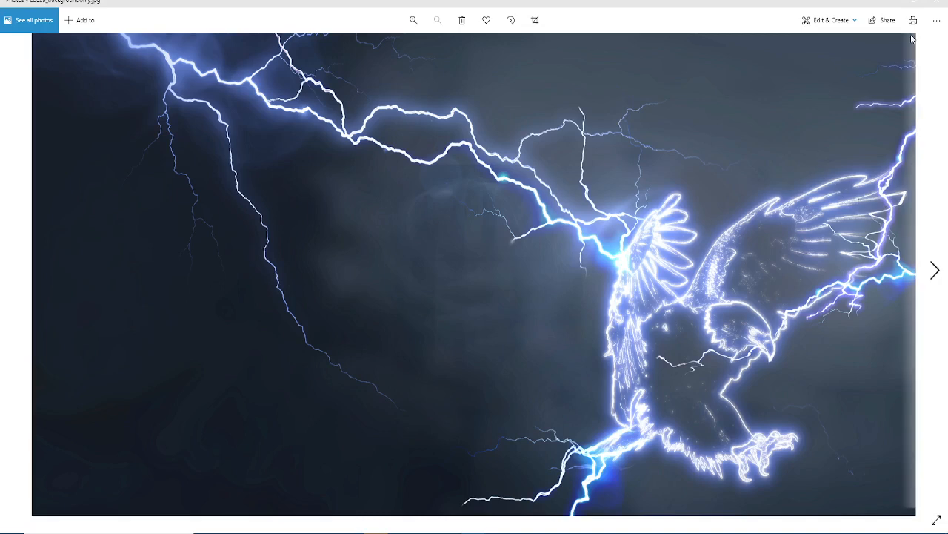
mouse_move(891, 6)
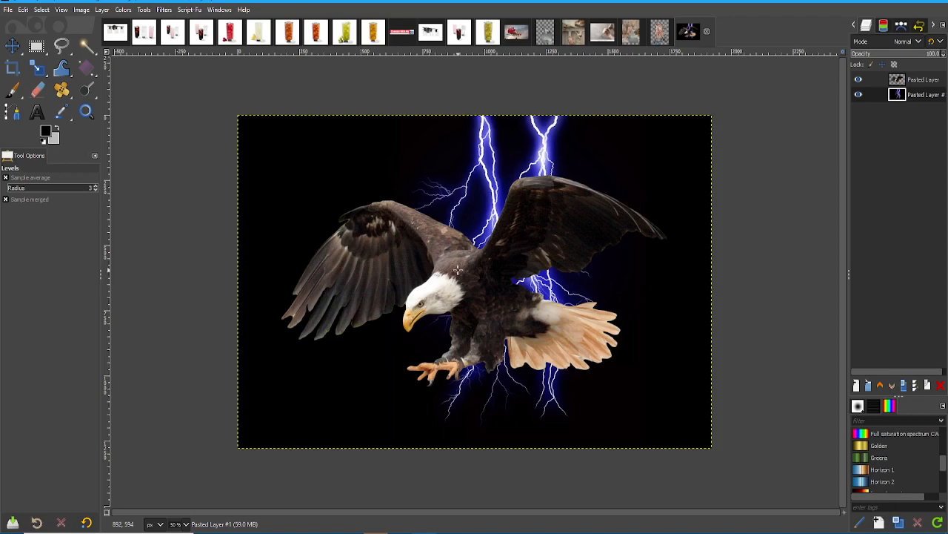
mouse_move(634, 207)
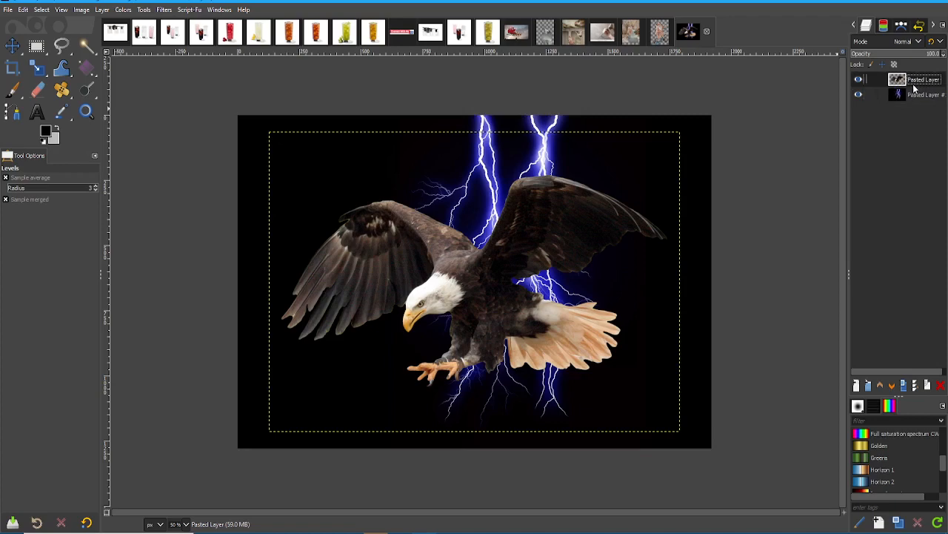
mouse_move(297, 435)
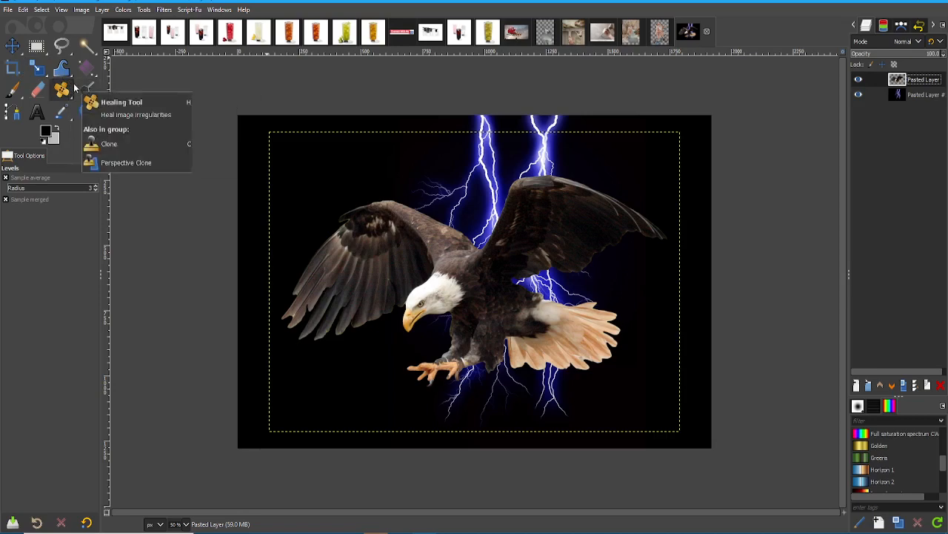
mouse_move(77, 89)
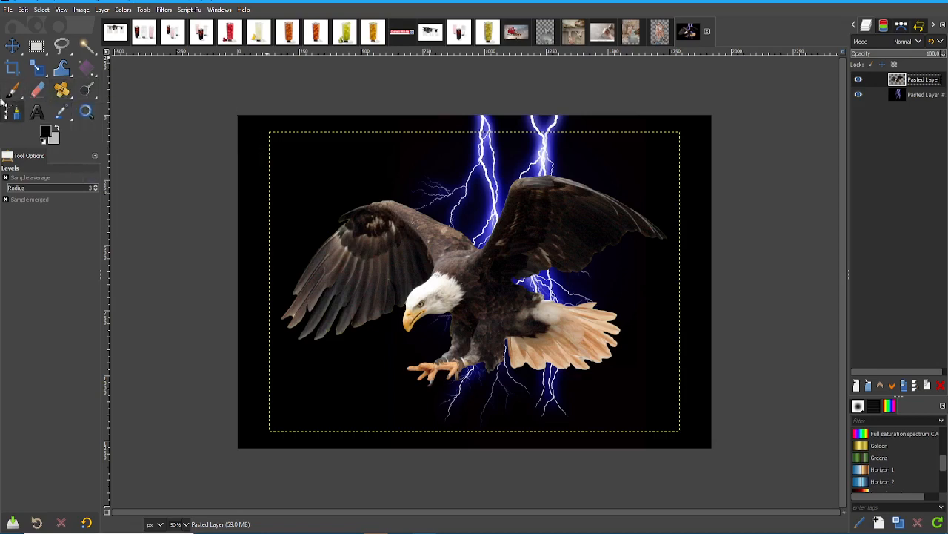
mouse_move(133, 120)
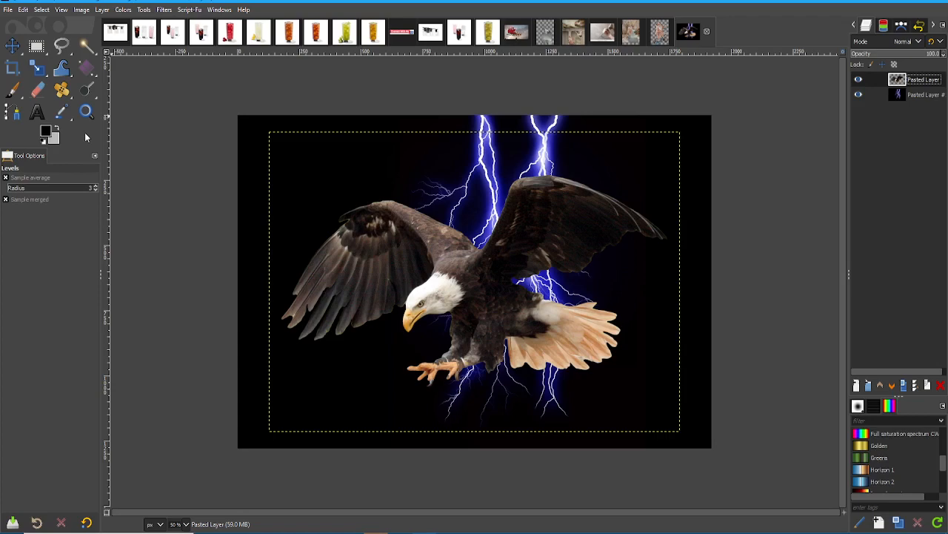
mouse_move(87, 132)
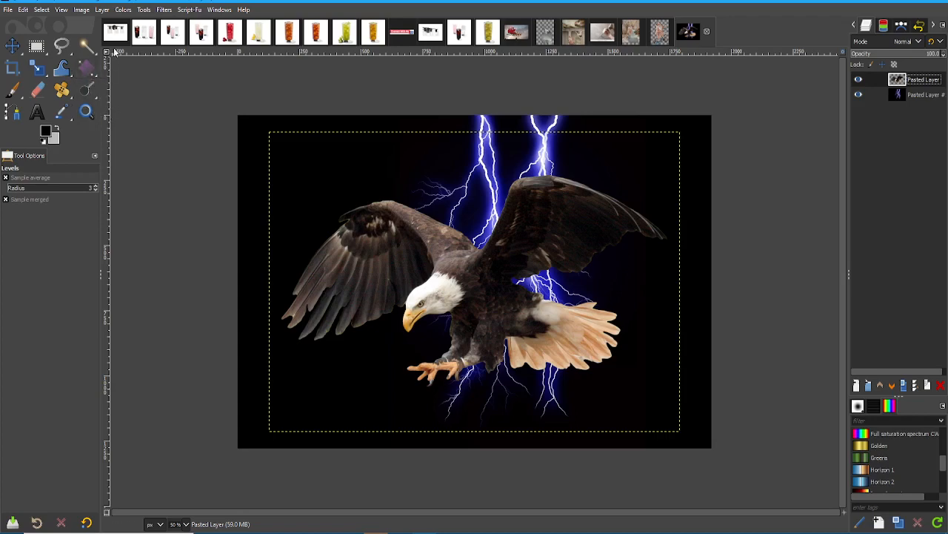
mouse_move(117, 35)
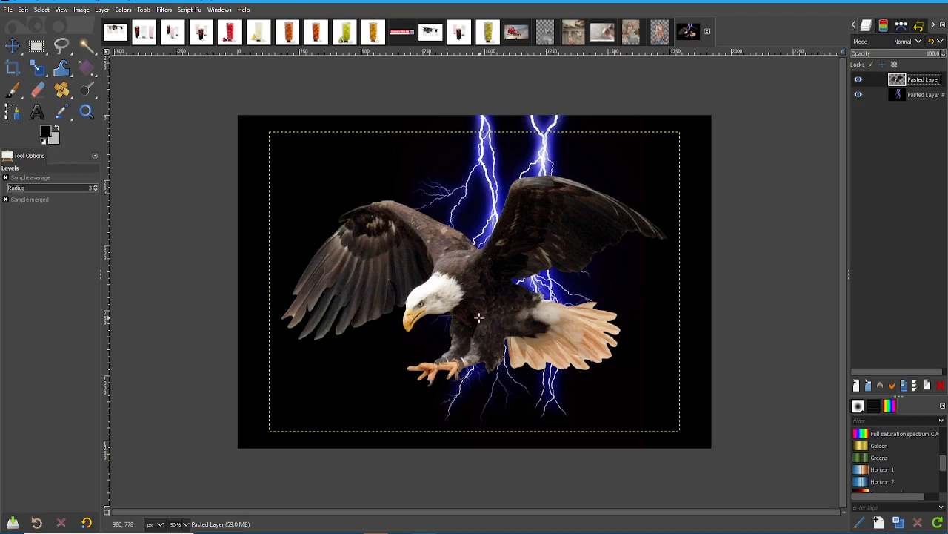
mouse_move(436, 311)
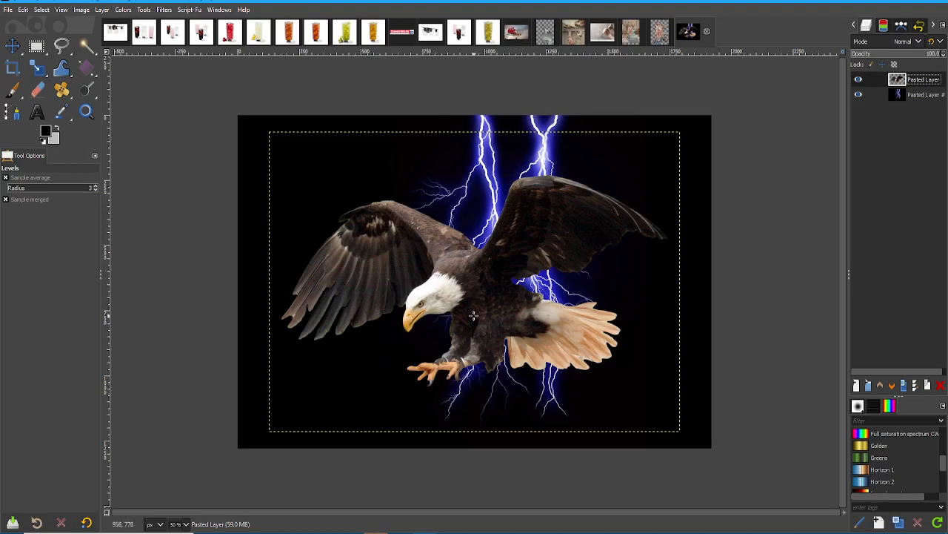
mouse_move(323, 339)
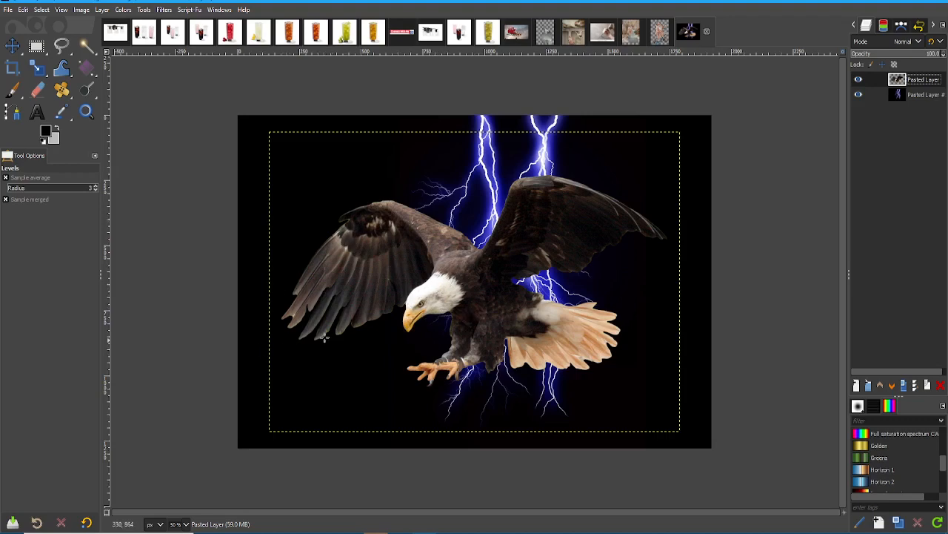
- Apply the Image Gradient edge-detect filter to the eagle layer
click(127, 10)
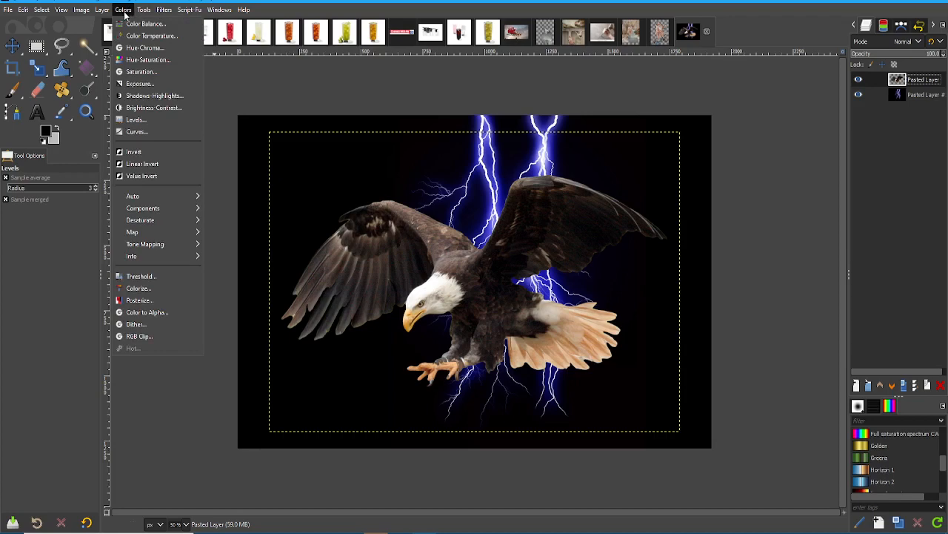
click(98, 9)
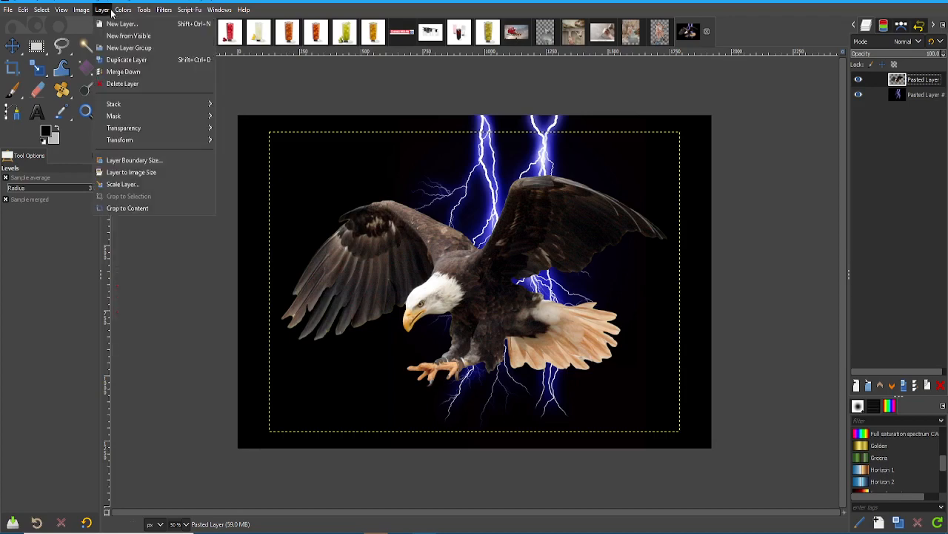
click(151, 10)
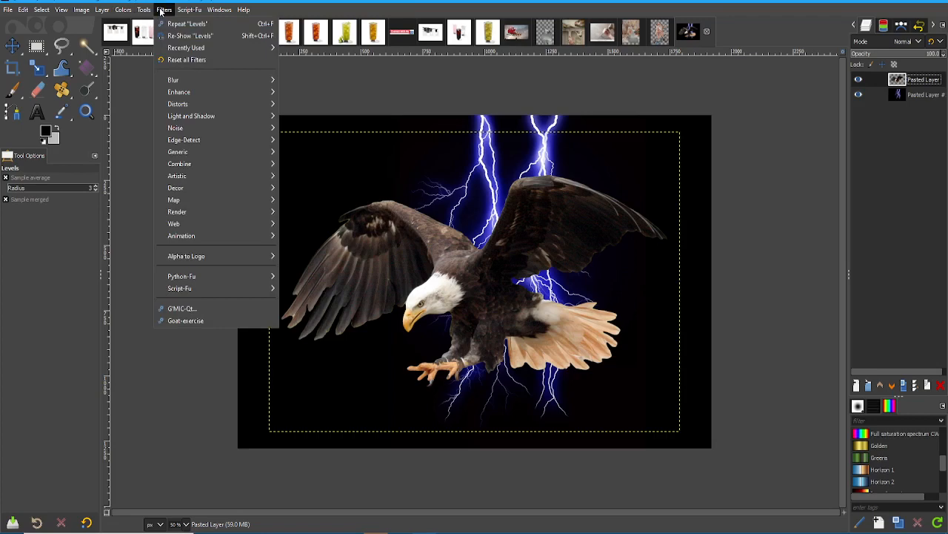
mouse_move(183, 139)
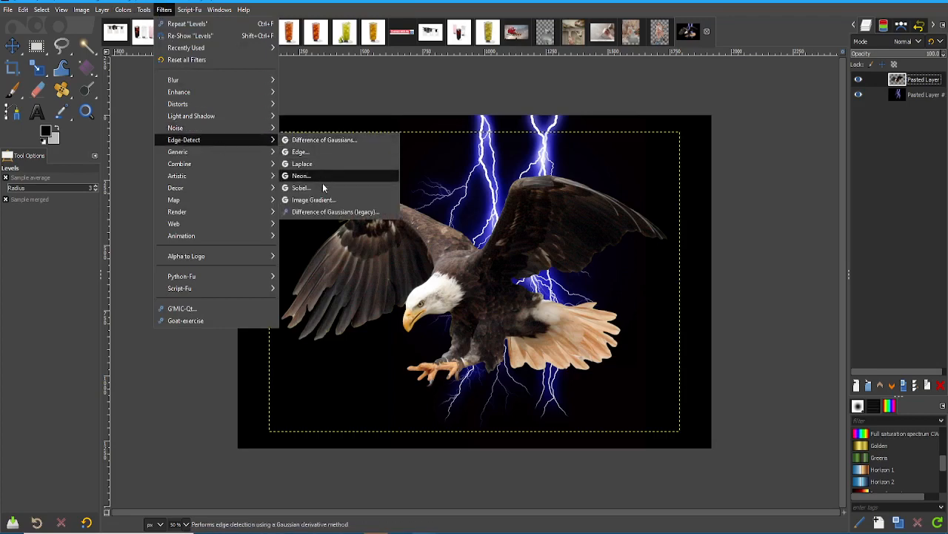
click(313, 199)
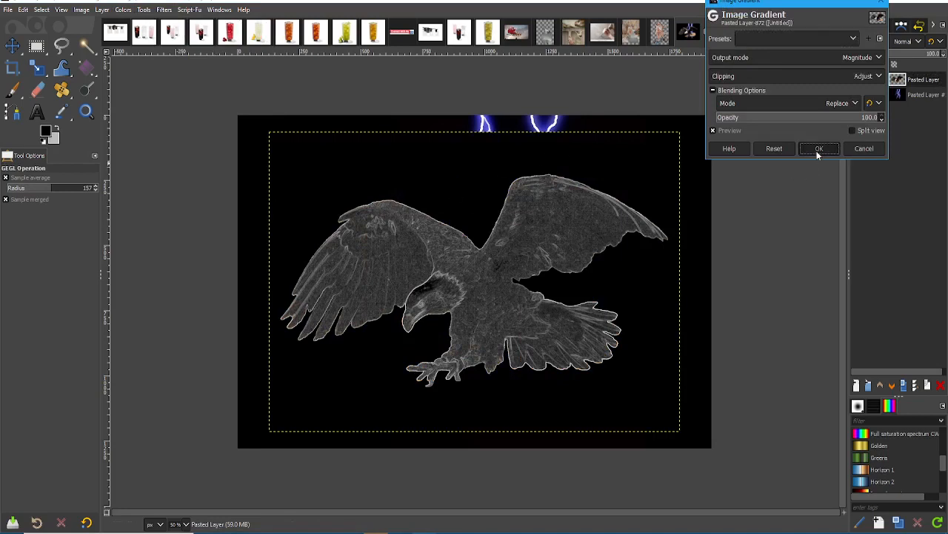
click(819, 148)
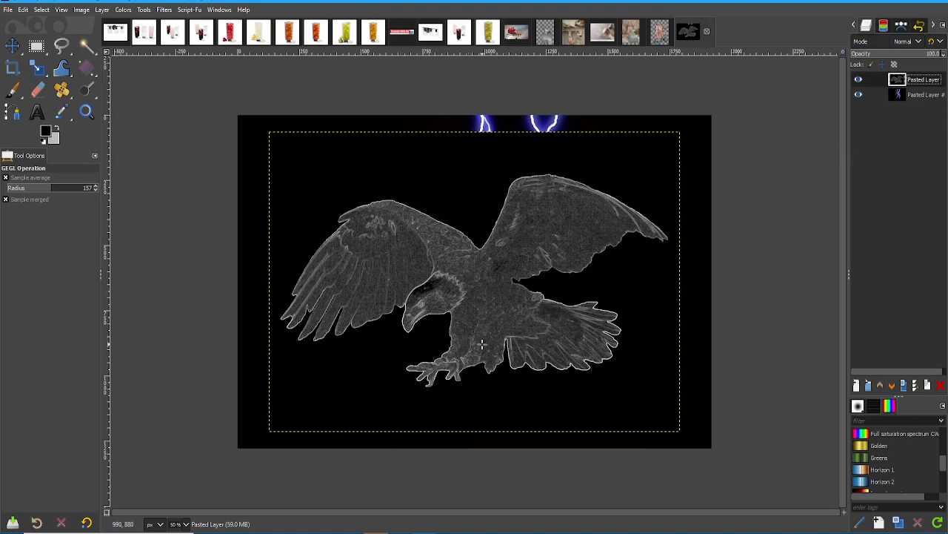
mouse_move(549, 392)
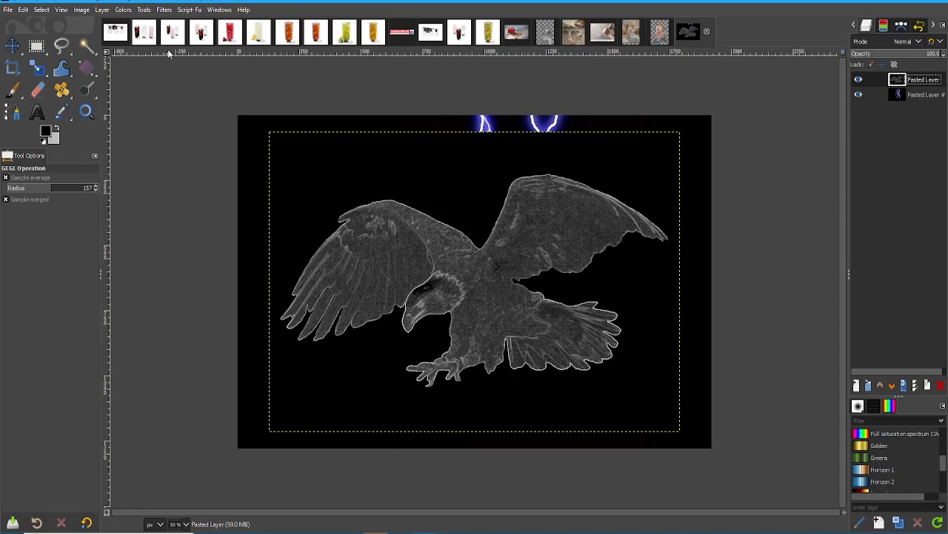
- Apply Levels to the eagle outline, pushing the input sliders inward to sharpen white edges
click(123, 10)
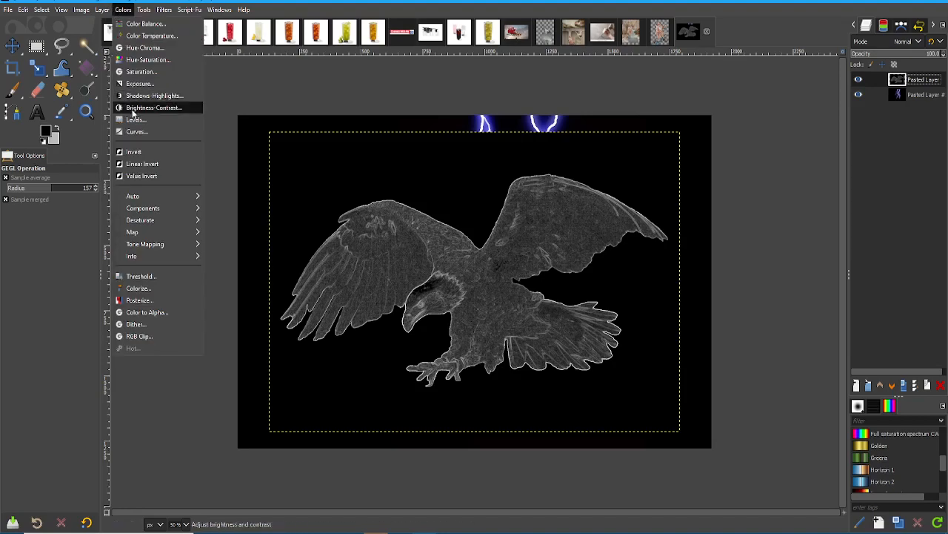
mouse_move(136, 119)
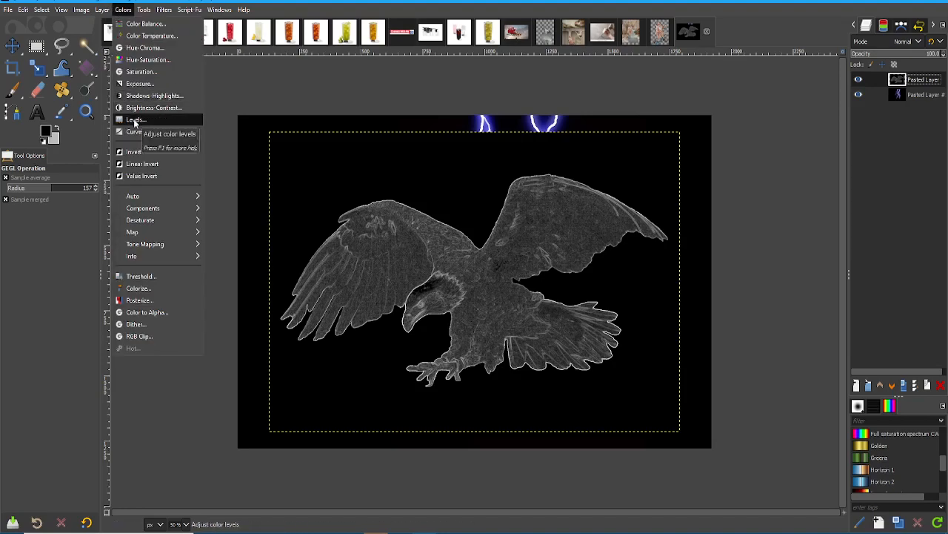
click(135, 120)
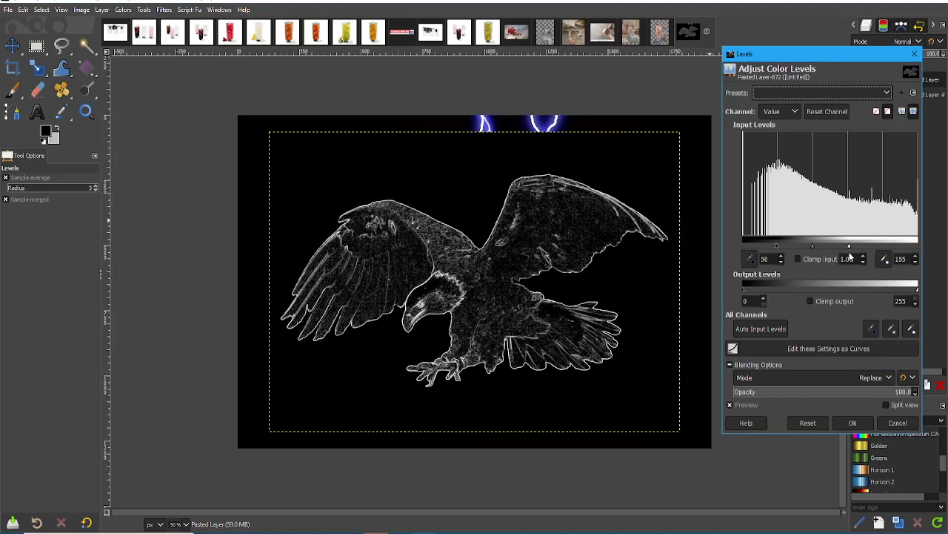
drag(777, 246, 814, 245)
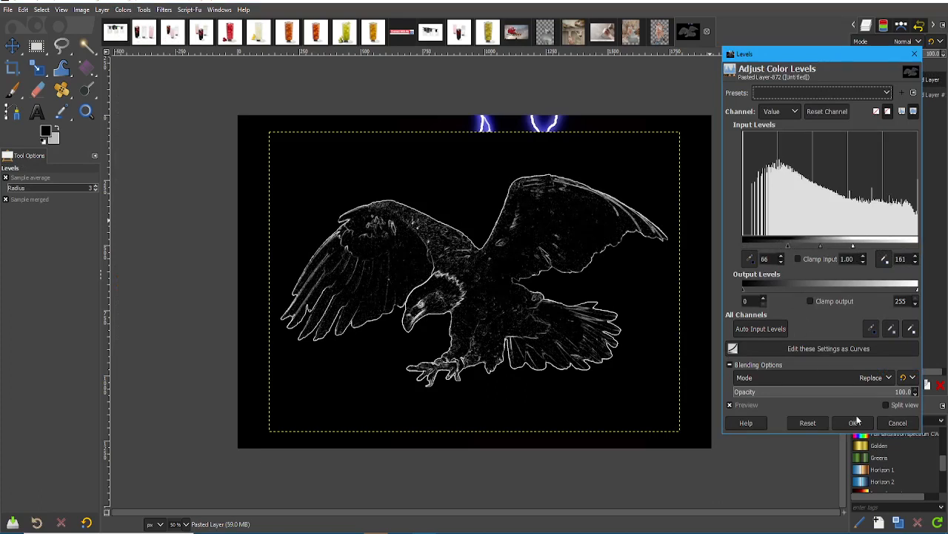
click(853, 422)
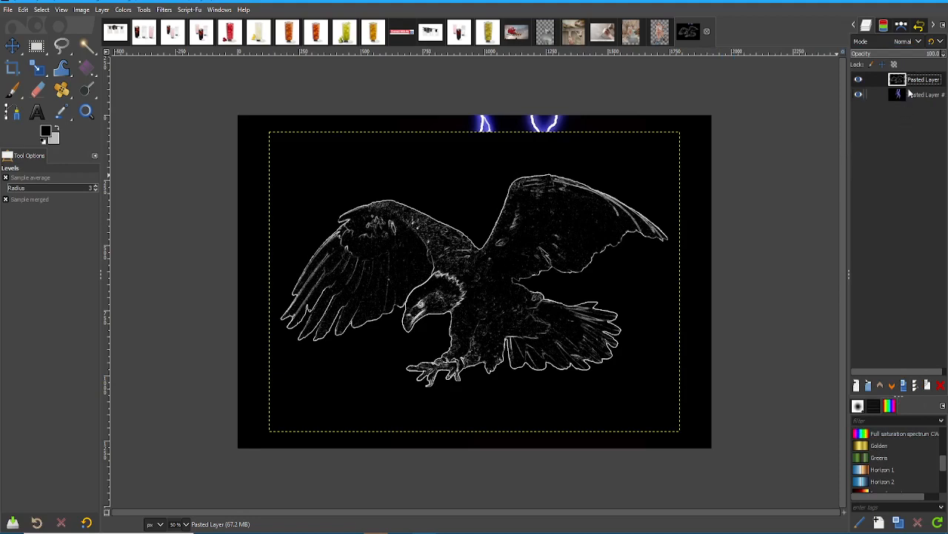
mouse_move(591, 227)
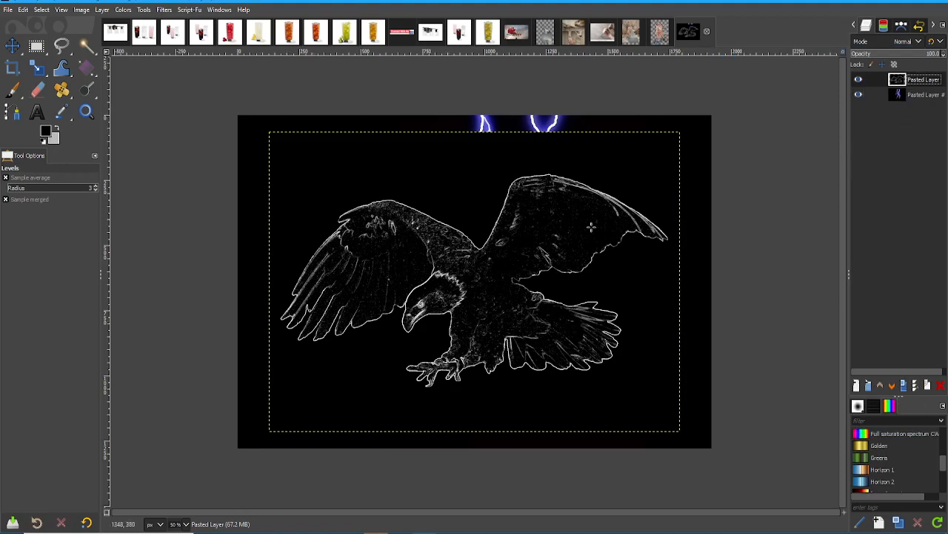
mouse_move(271, 159)
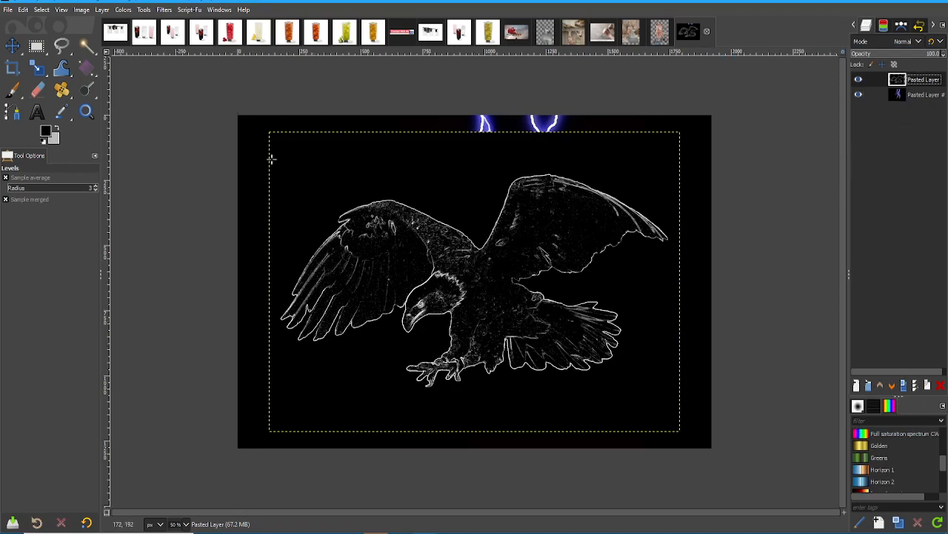
- Turn the eagle layer's black background transparent with Color to Alpha using black
click(106, 10)
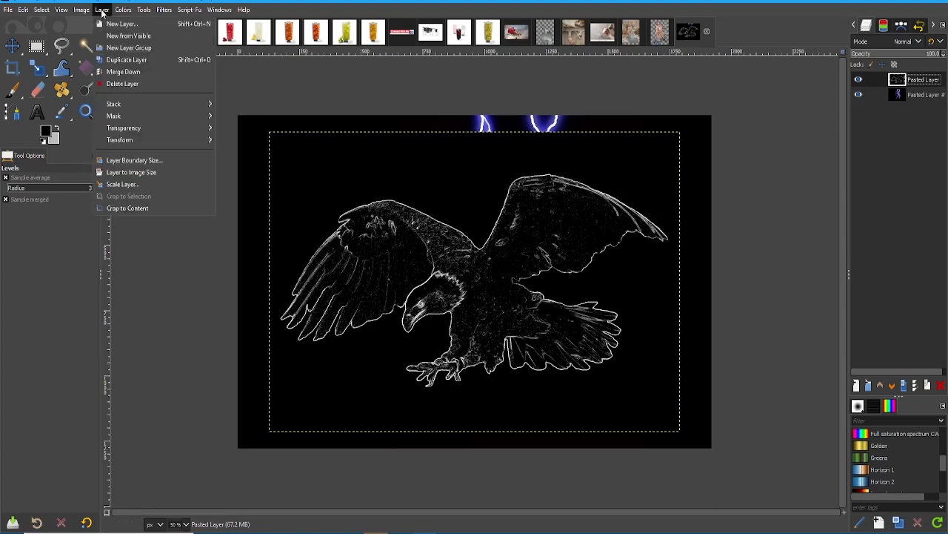
click(129, 9)
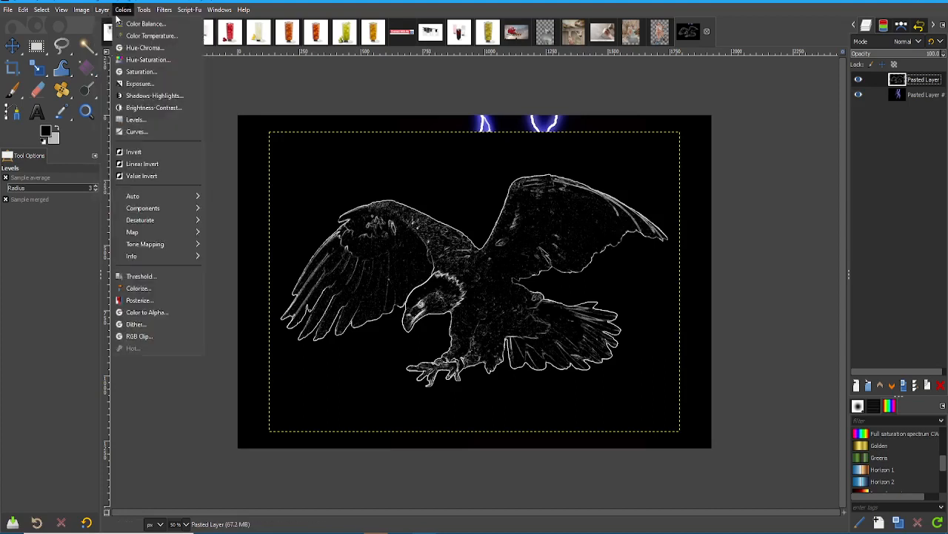
click(99, 10)
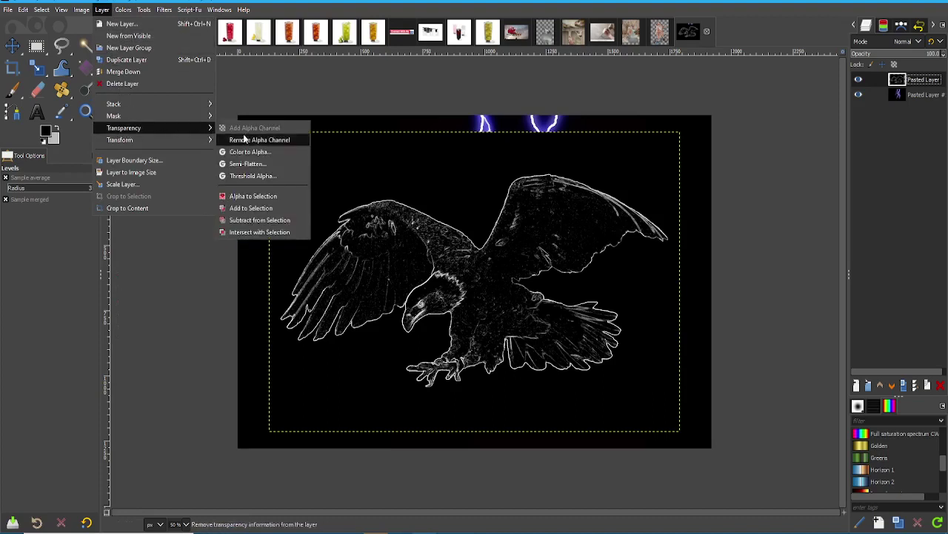
mouse_move(250, 152)
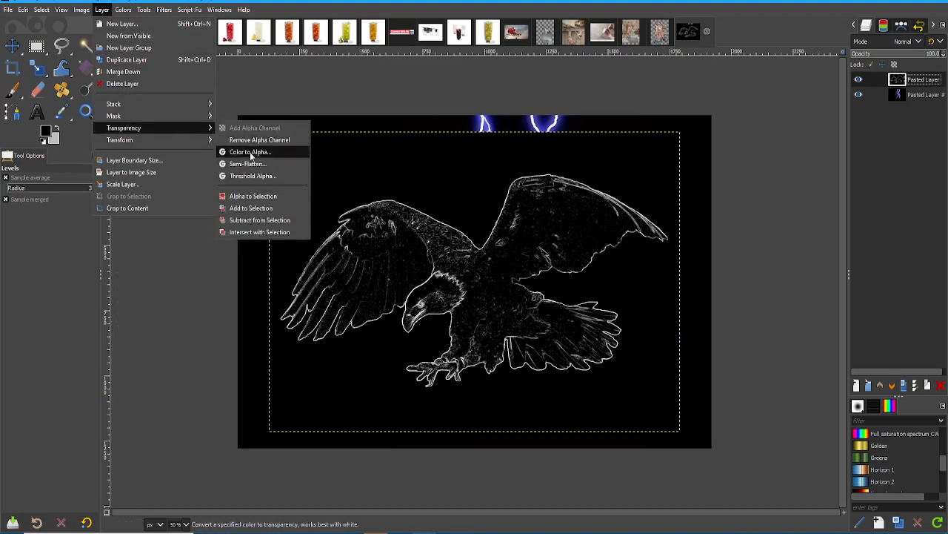
click(249, 151)
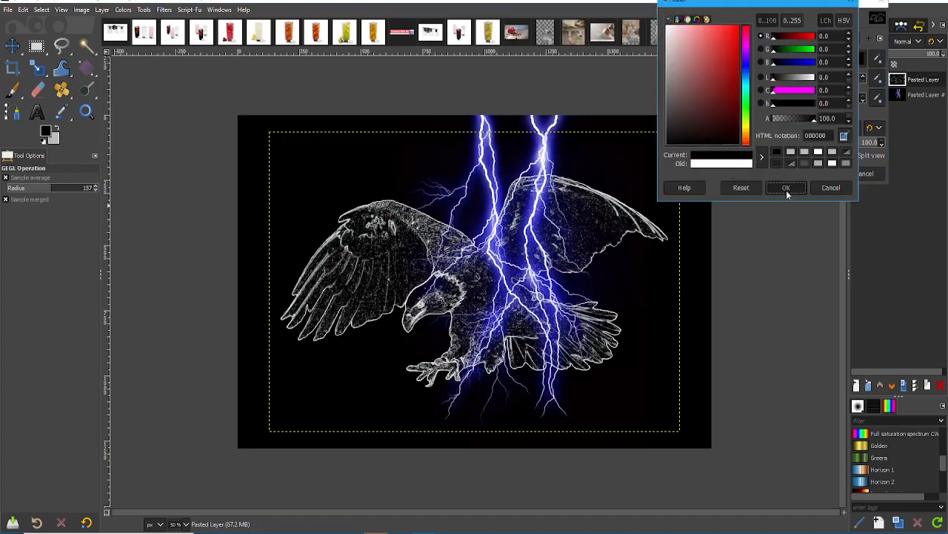
click(787, 187)
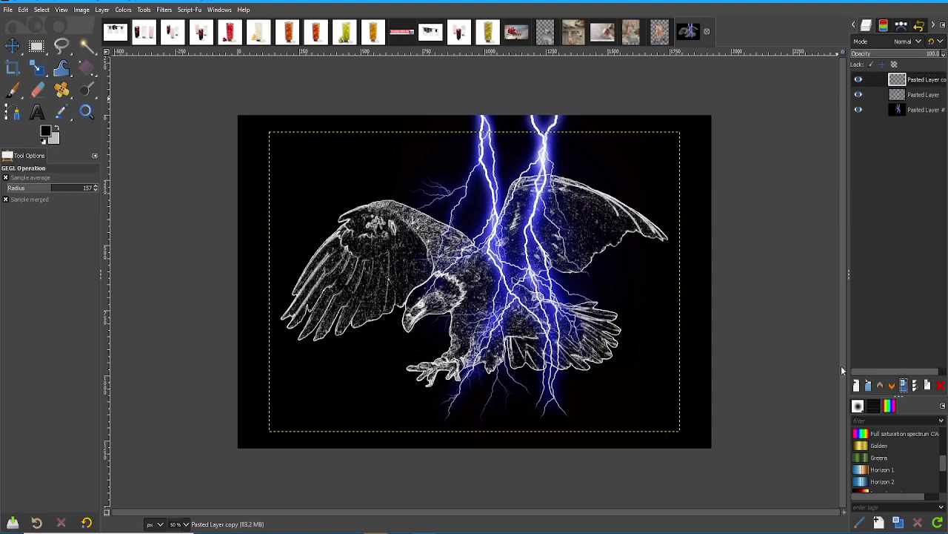
- Merge the duplicated eagle layer down, then open Levels and cancel it
click(9, 38)
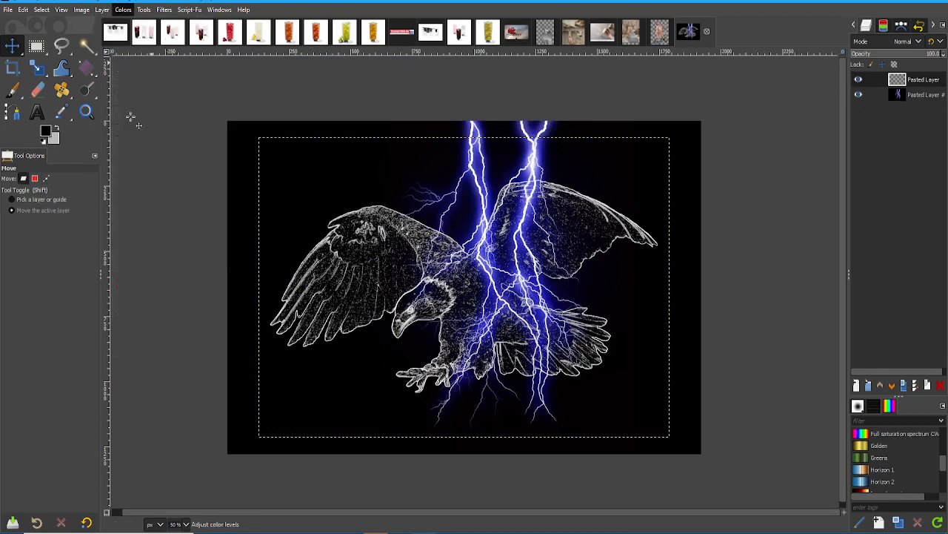
click(125, 10)
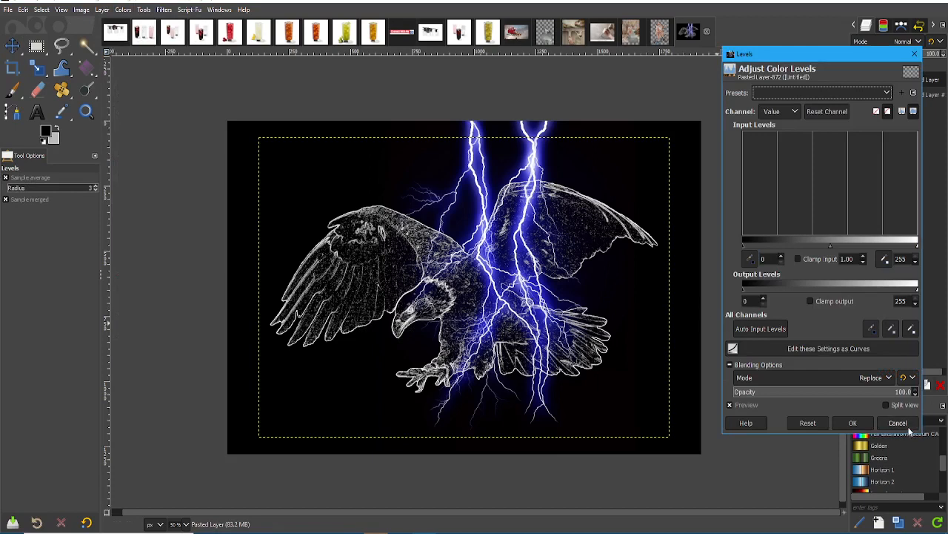
click(853, 422)
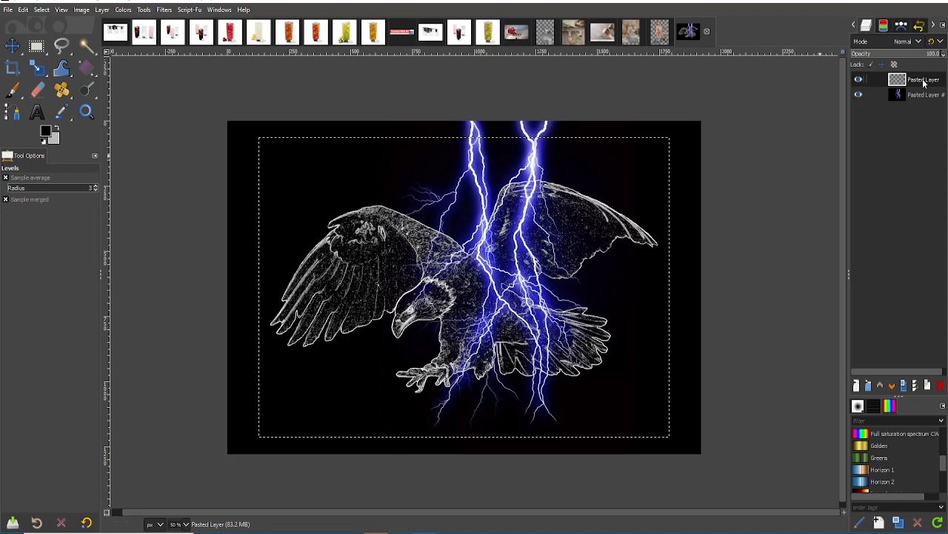
mouse_move(583, 243)
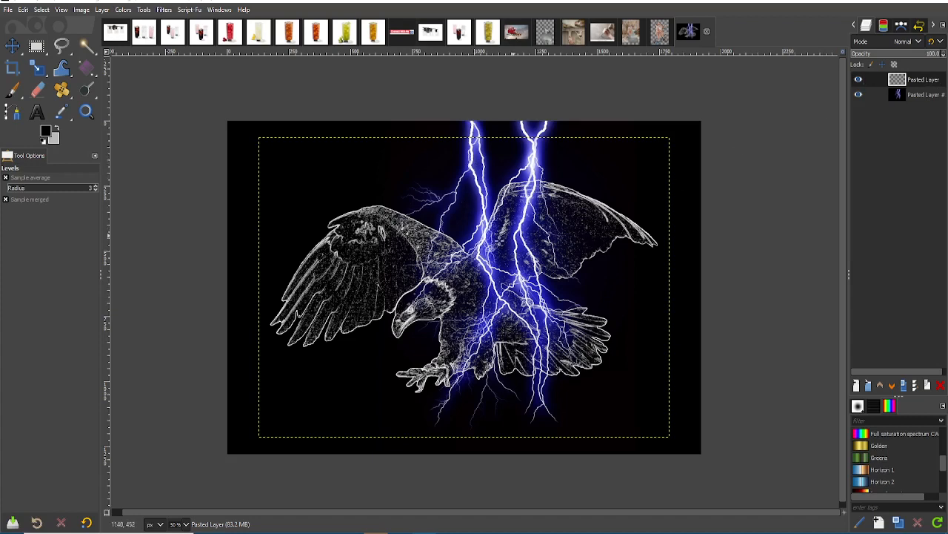
mouse_move(406, 341)
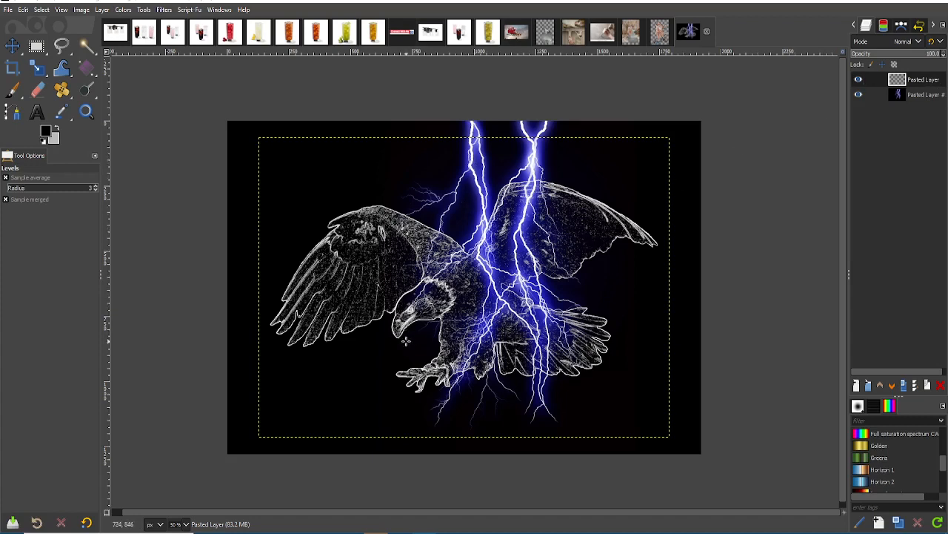
mouse_move(224, 75)
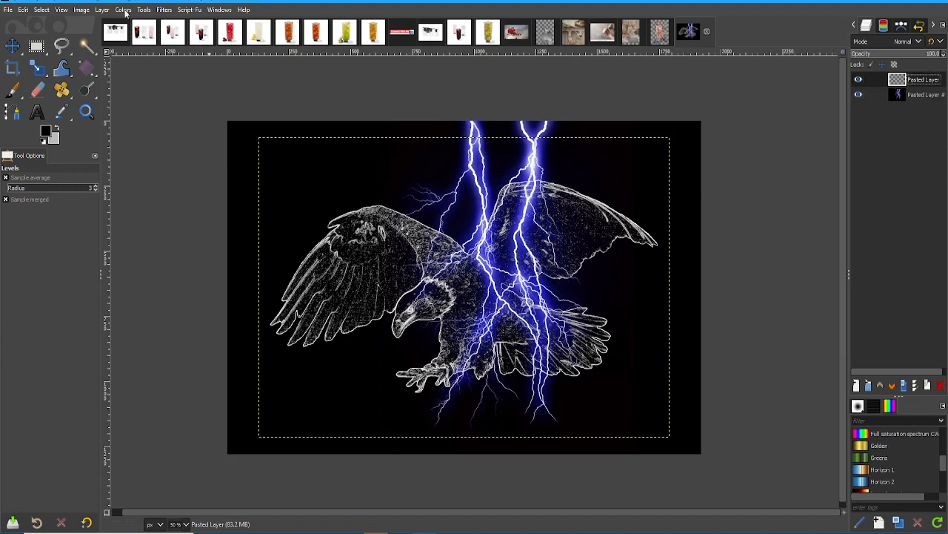
- Open the Drop Shadow (legacy) script from Filters > Light and Shadow
click(167, 9)
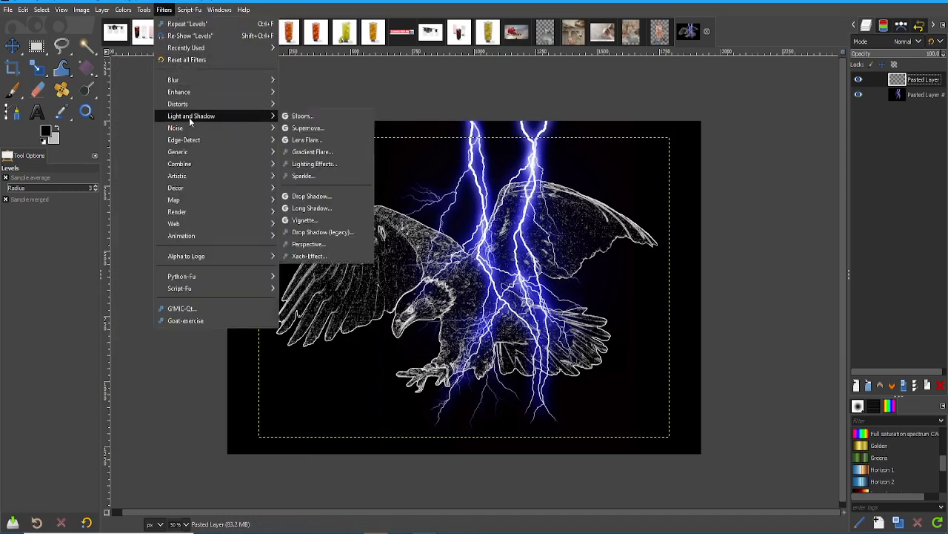
mouse_move(270, 128)
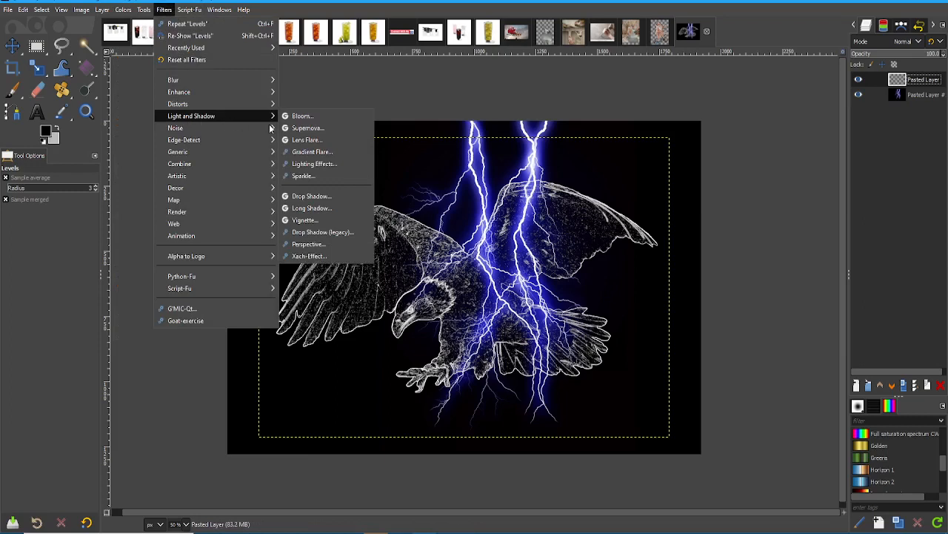
mouse_move(314, 164)
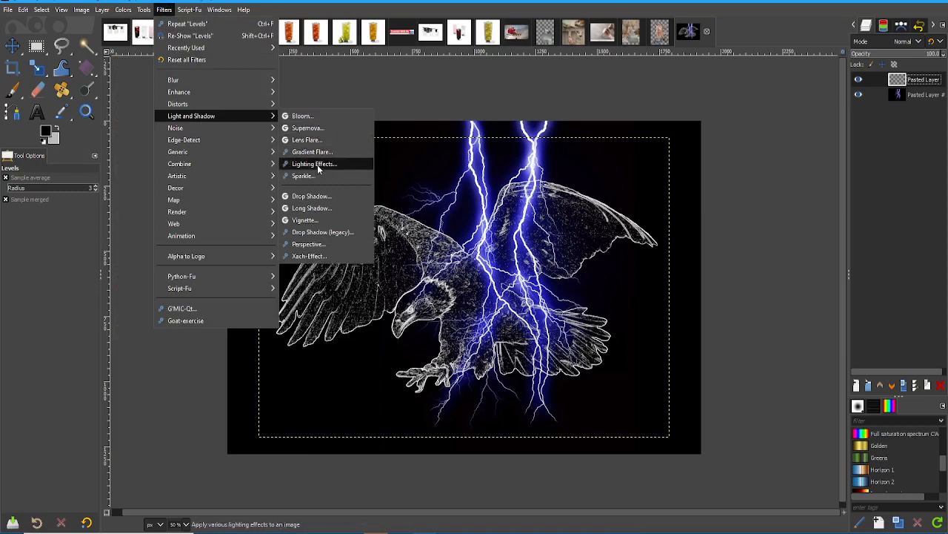
mouse_move(307, 127)
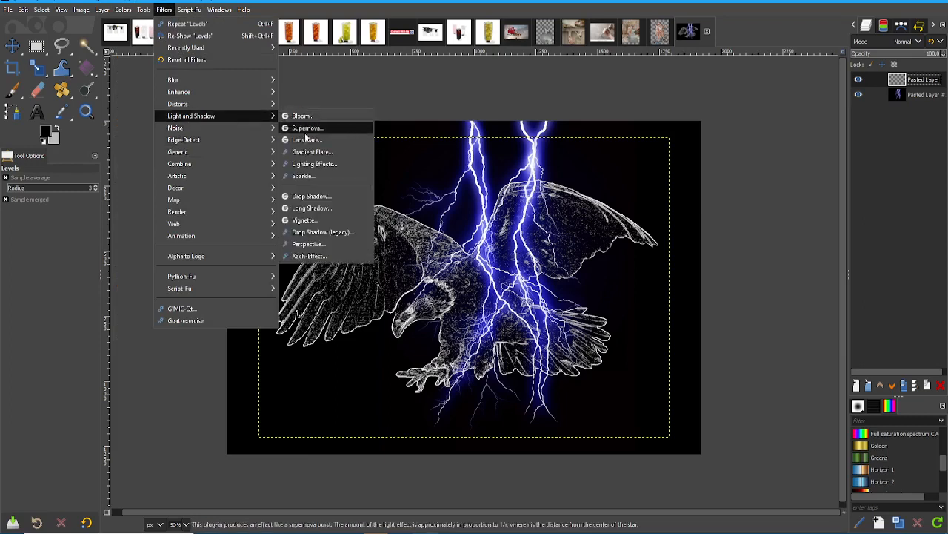
mouse_move(325, 196)
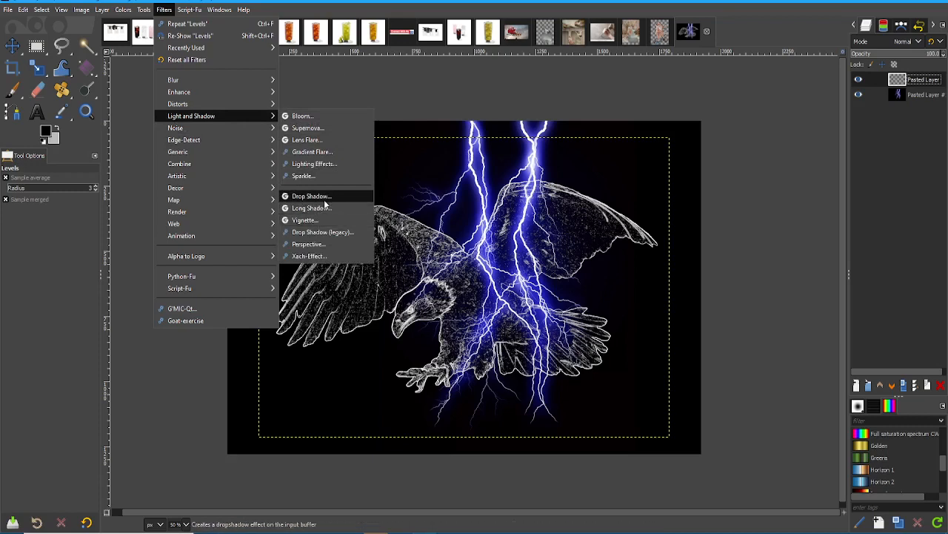
mouse_move(322, 232)
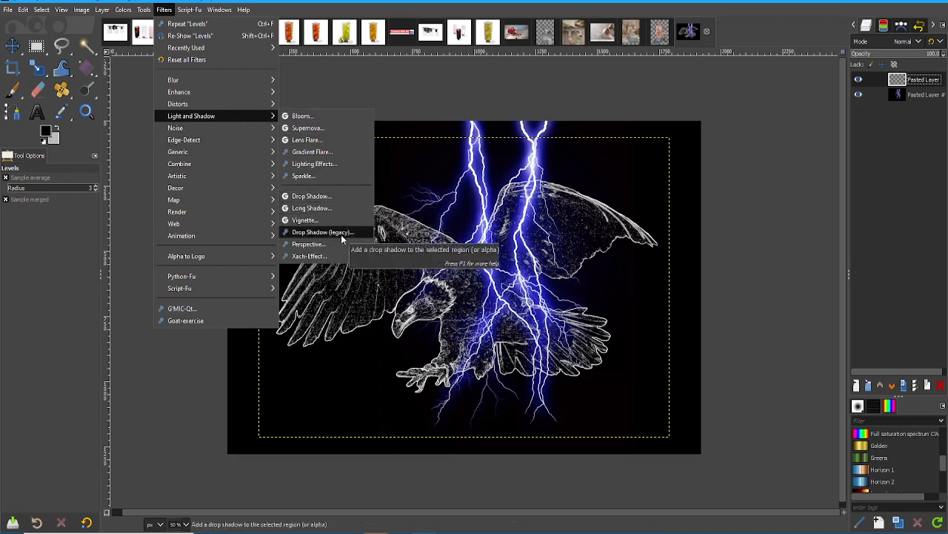
mouse_move(330, 196)
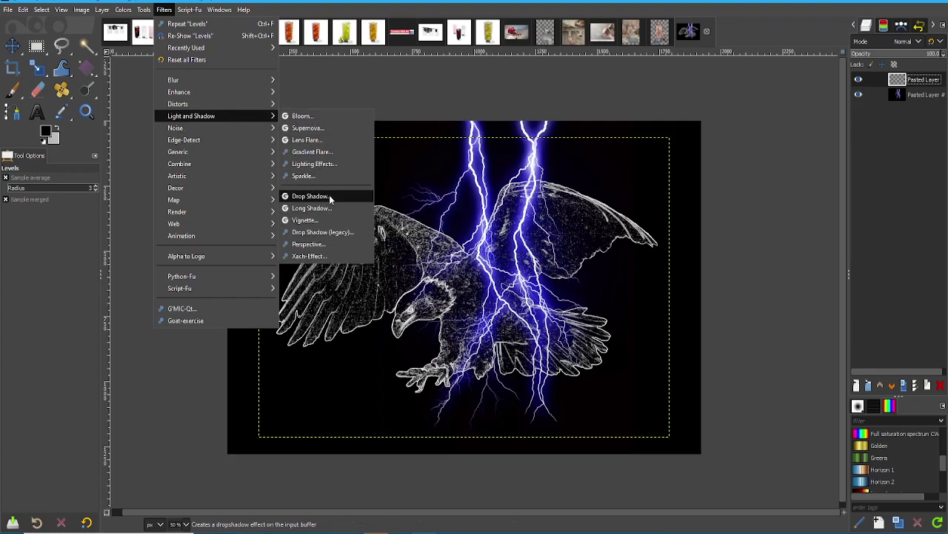
click(322, 232)
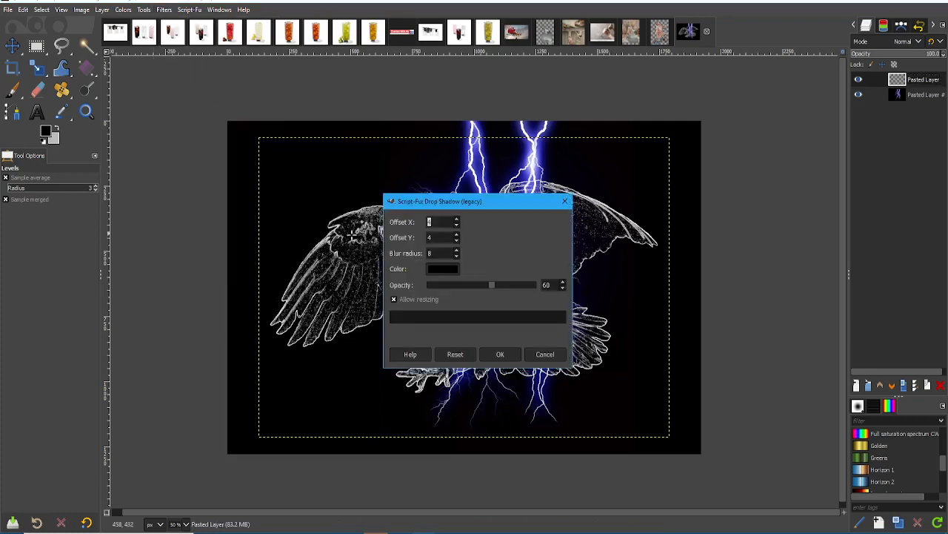
- Apply a white, zero-offset legacy drop shadow and merge the eagle onto its shadow layer
drag(478, 201, 653, 164)
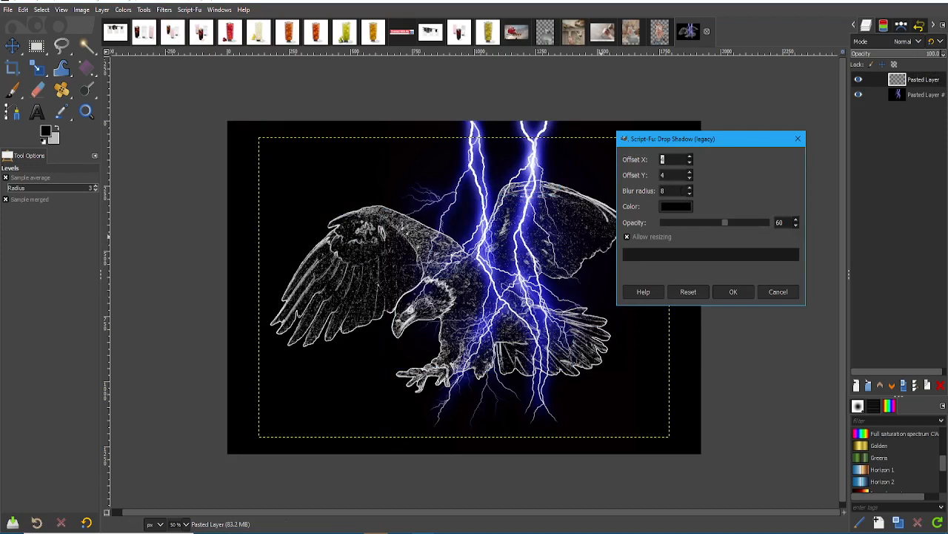
mouse_move(691, 198)
text(0)
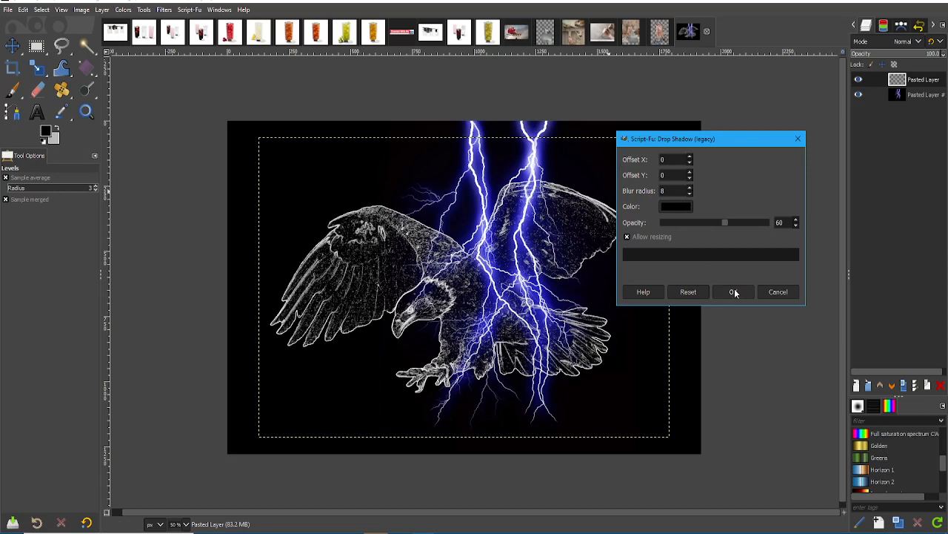
mouse_move(686, 255)
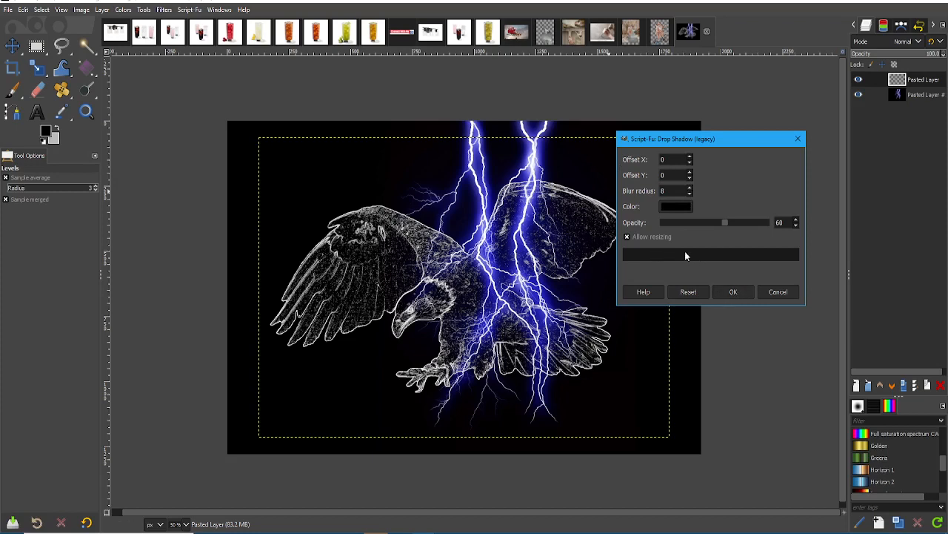
click(676, 206)
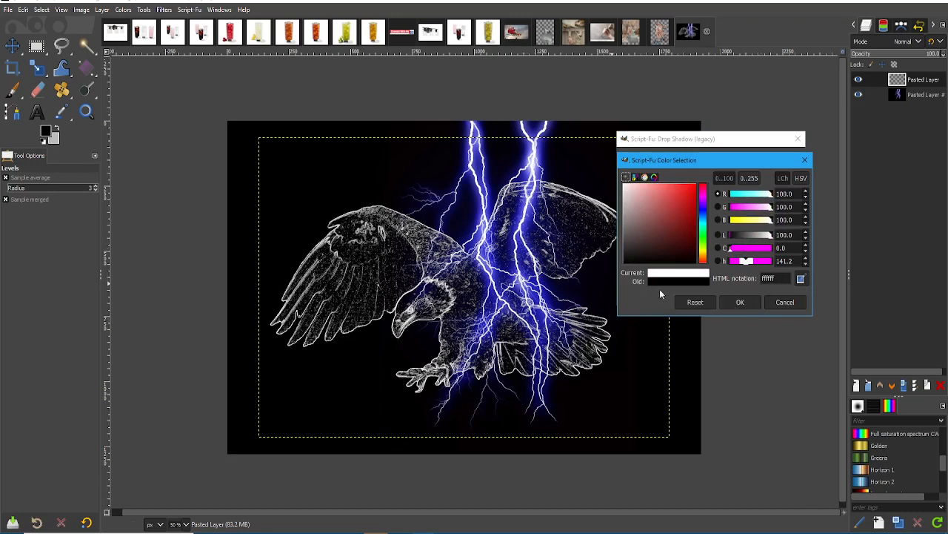
click(740, 302)
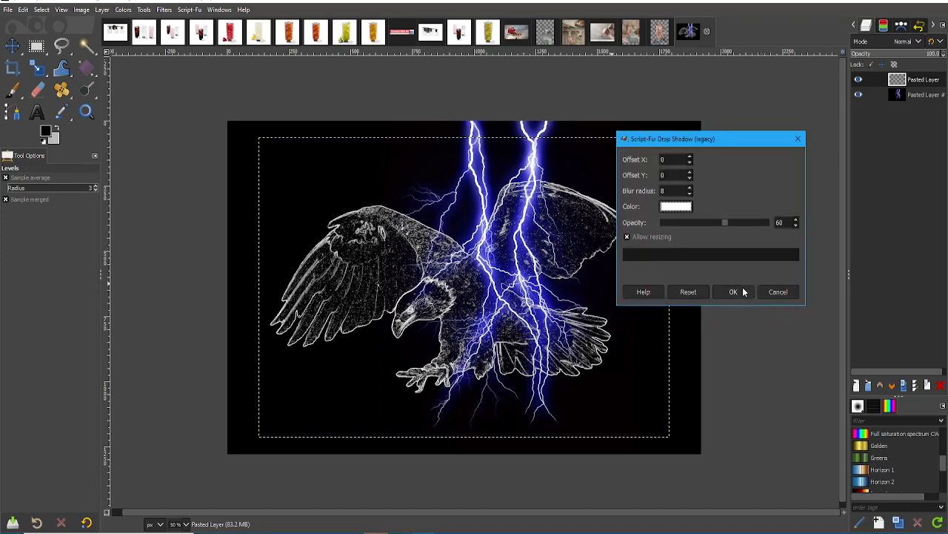
click(733, 292)
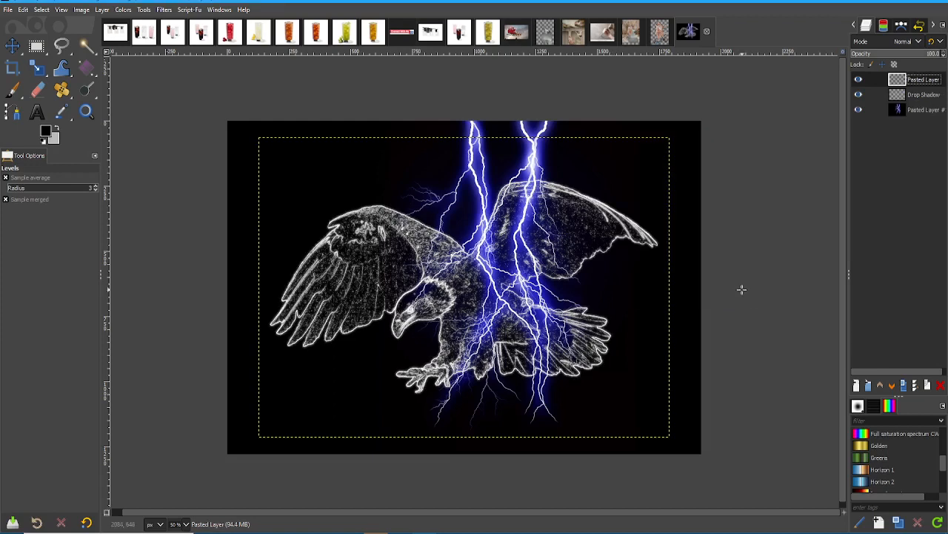
mouse_move(773, 266)
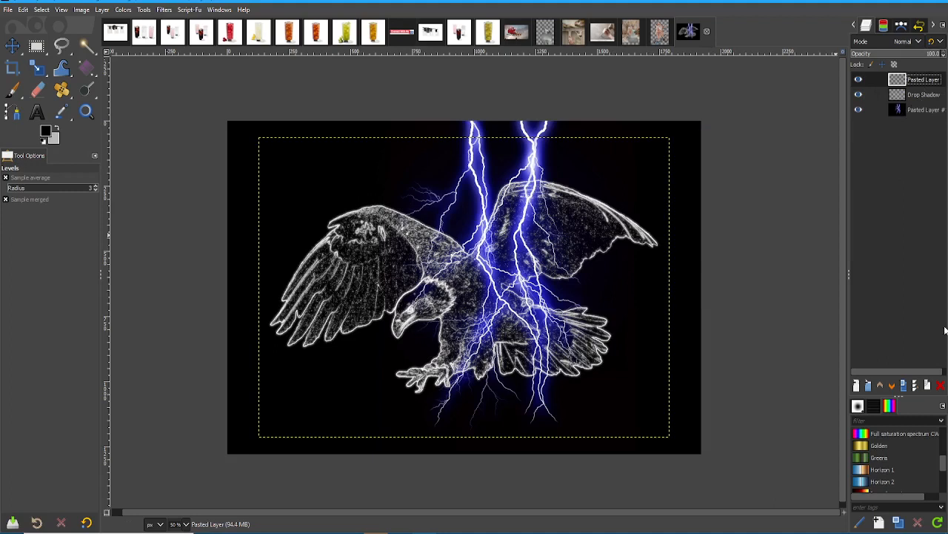
mouse_move(914, 386)
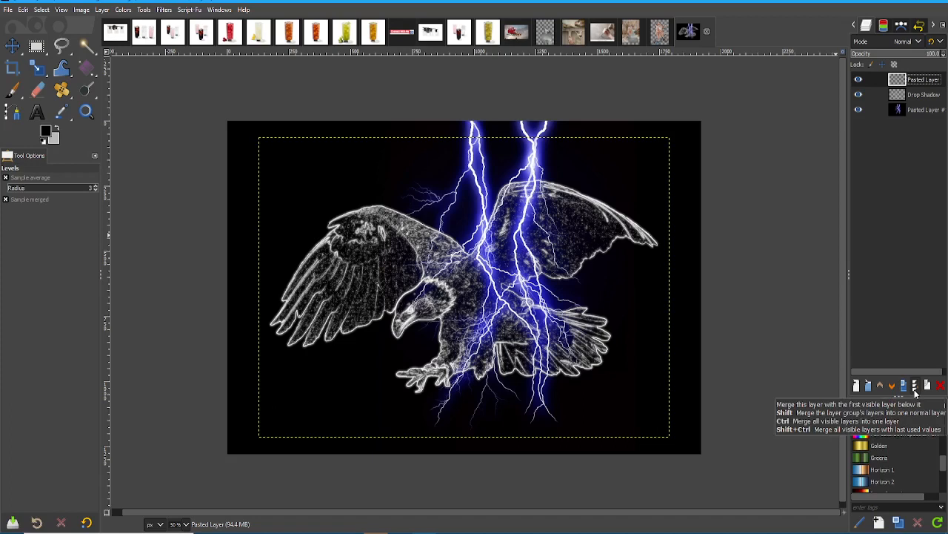
click(913, 385)
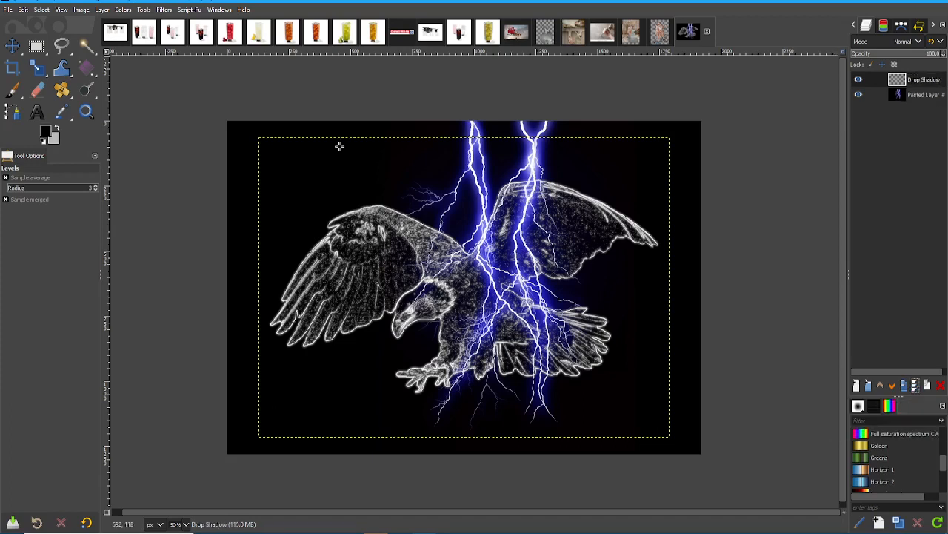
mouse_move(273, 99)
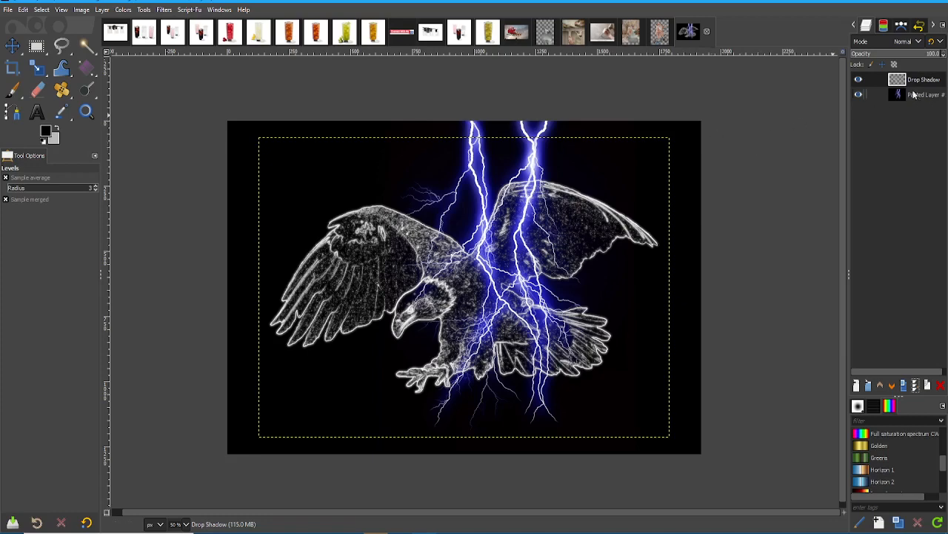
- Preview a blue 0000ff Drop Shadow with grow radius about 14 and blur 11.4
click(164, 9)
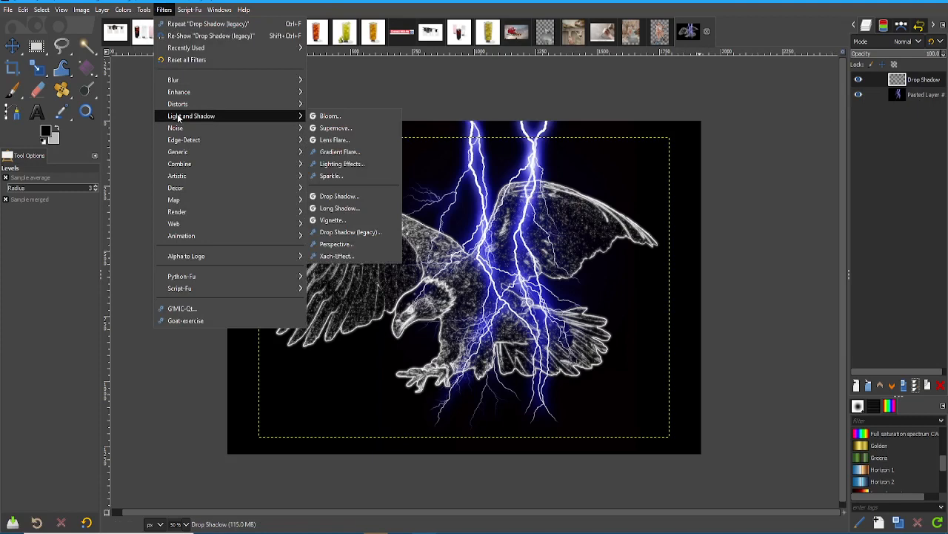
mouse_move(338, 196)
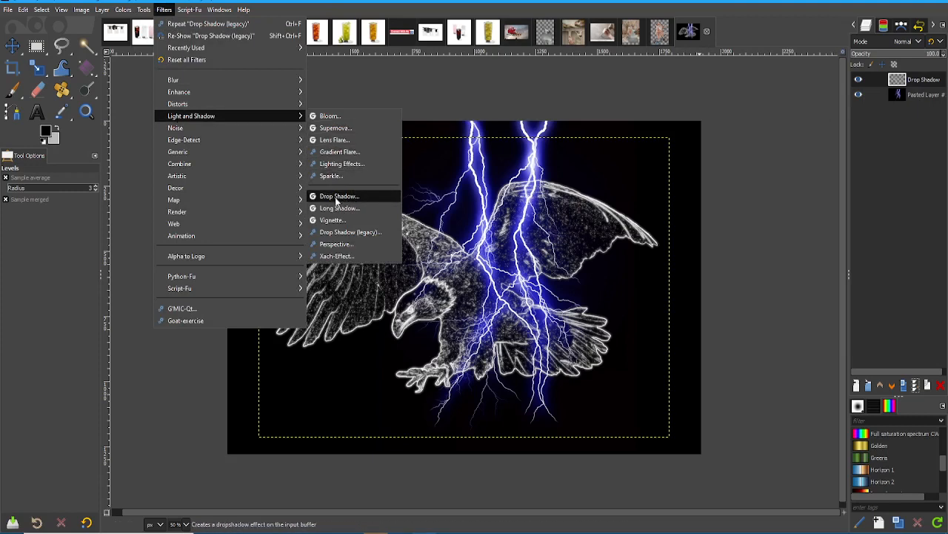
click(337, 196)
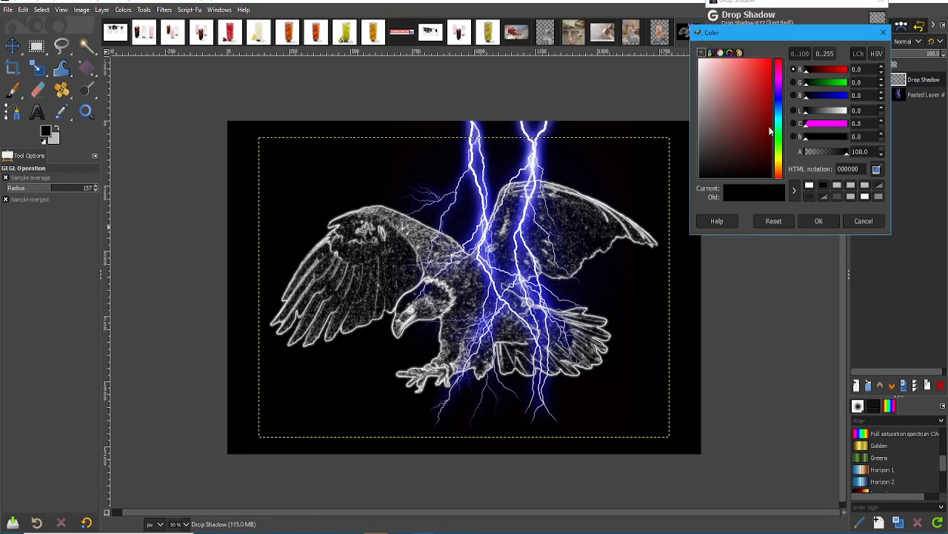
click(776, 100)
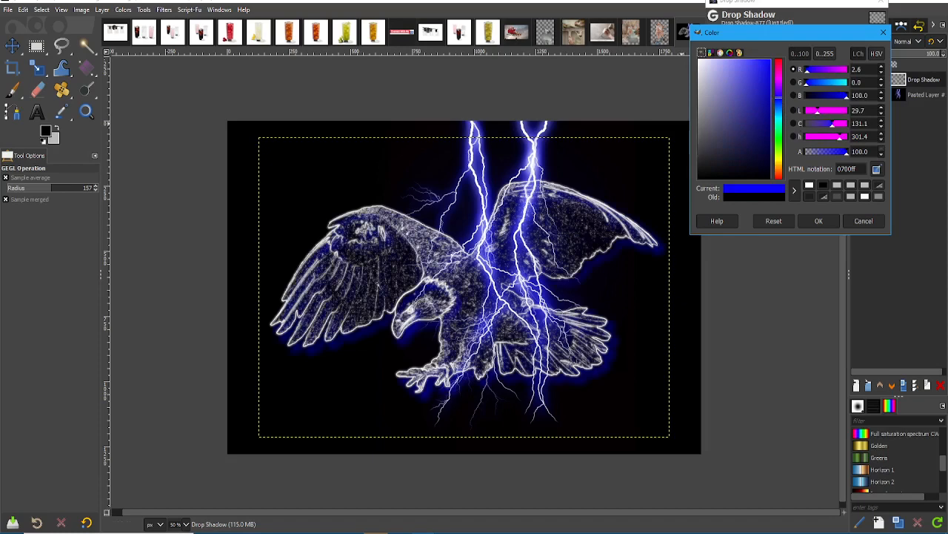
mouse_move(837, 123)
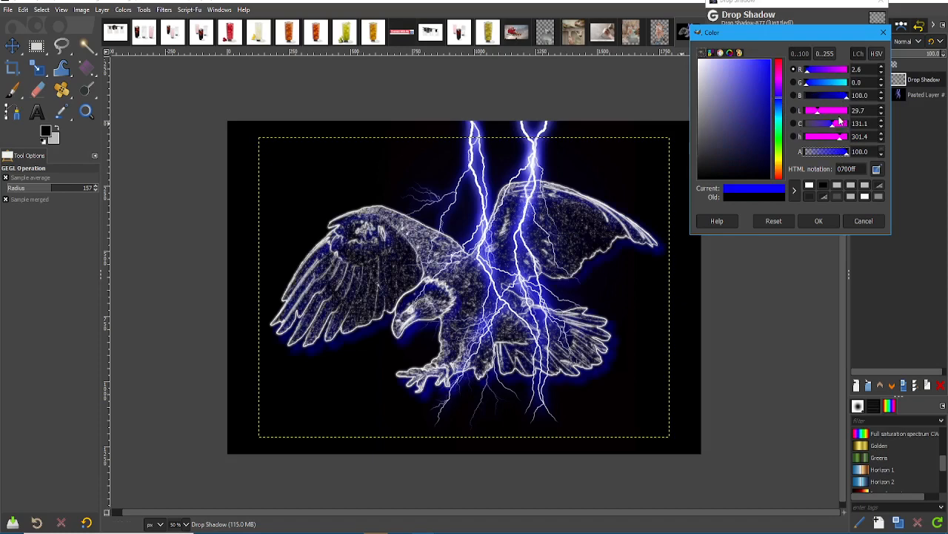
mouse_move(808, 79)
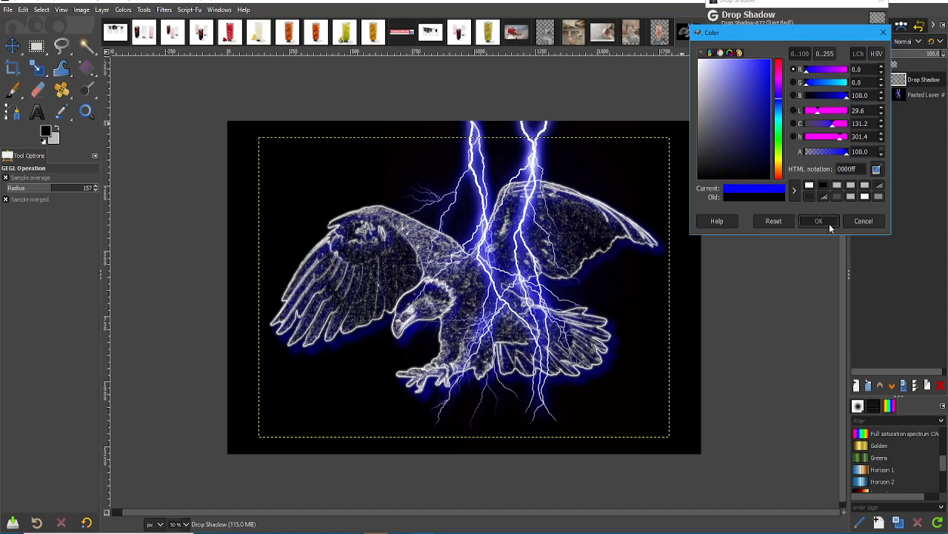
click(819, 220)
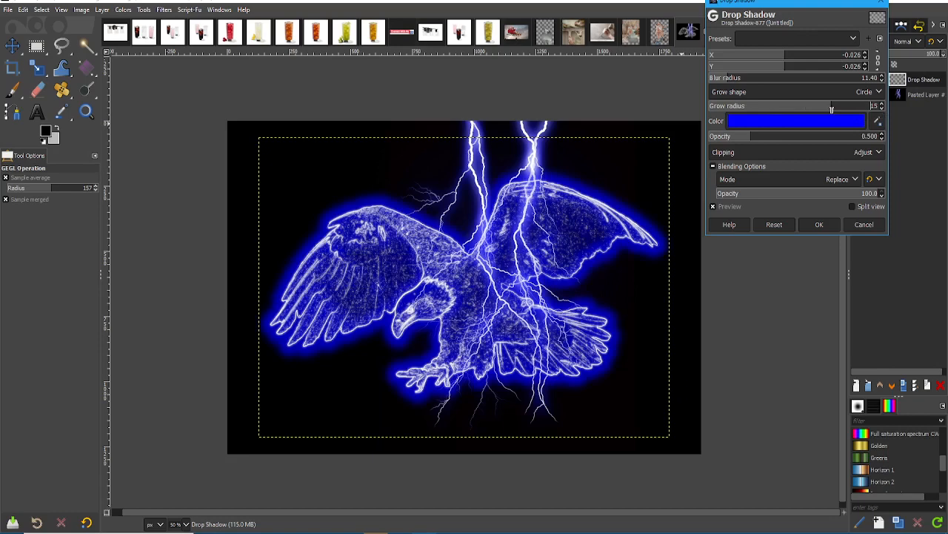
click(829, 109)
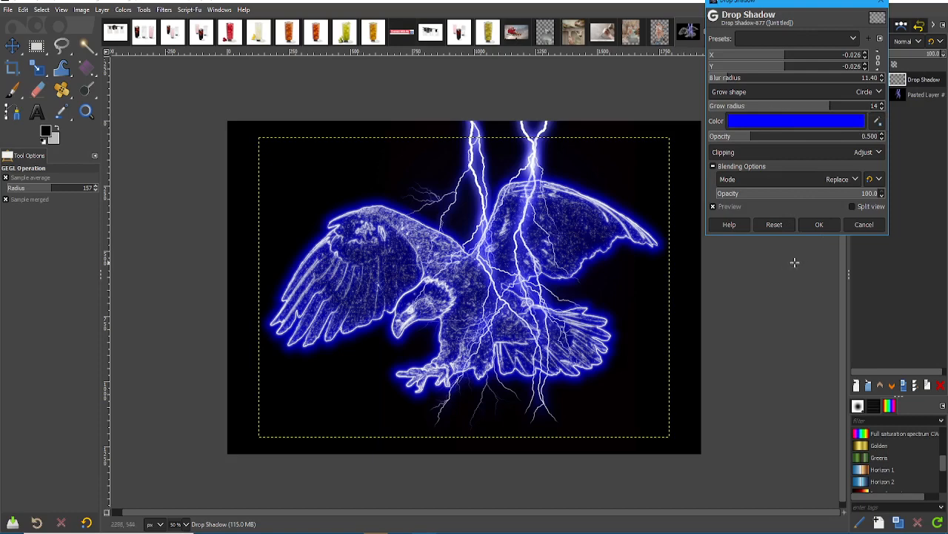
mouse_move(820, 225)
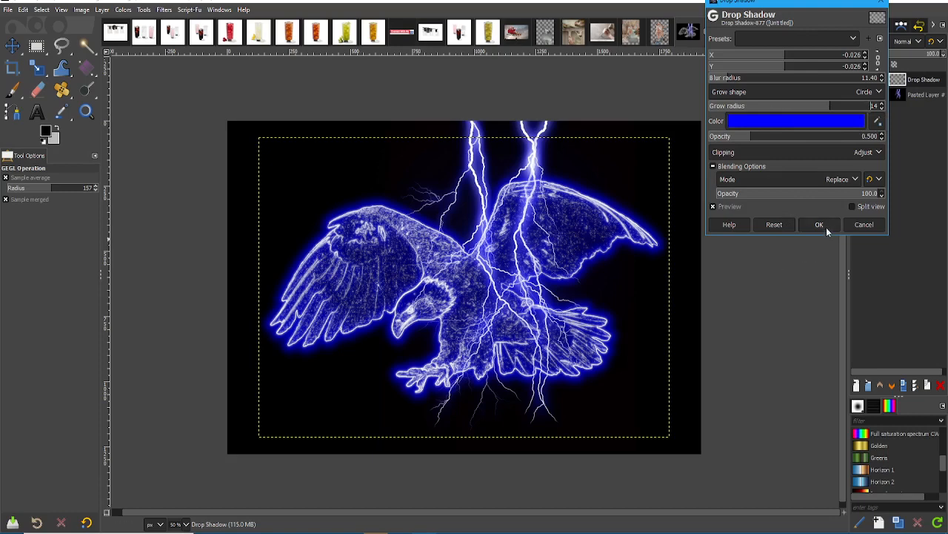
- Commit the blue glow, erase stray glow, and move the Drop Shadow layer across the lightning
click(819, 224)
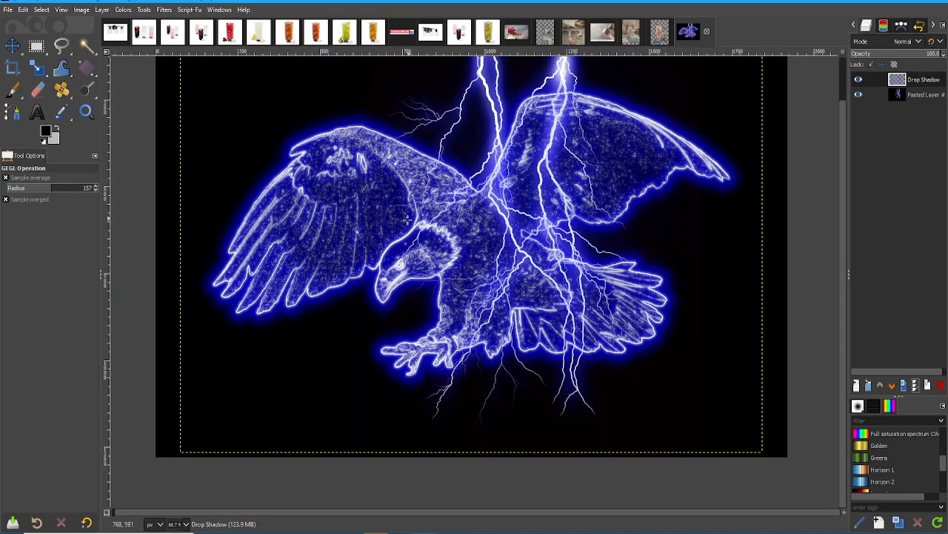
mouse_move(315, 263)
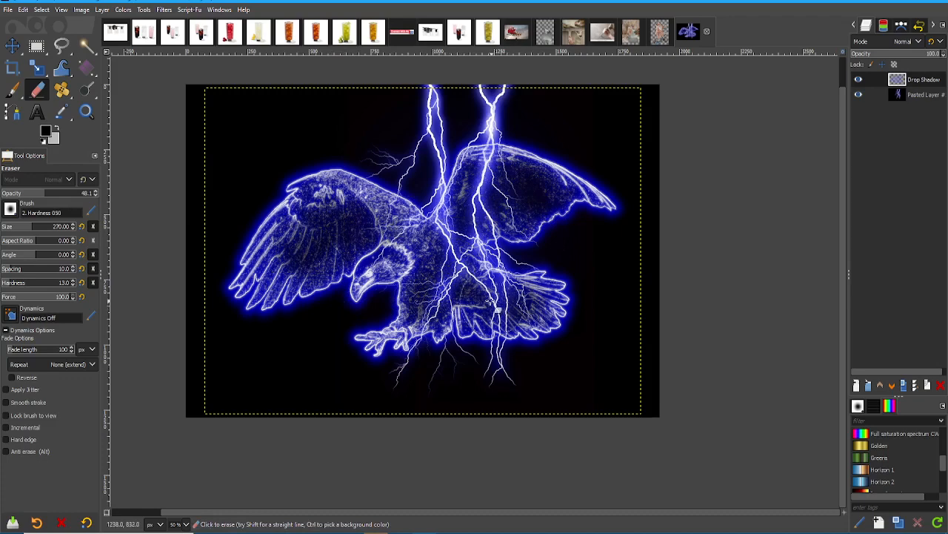
drag(489, 304, 360, 193)
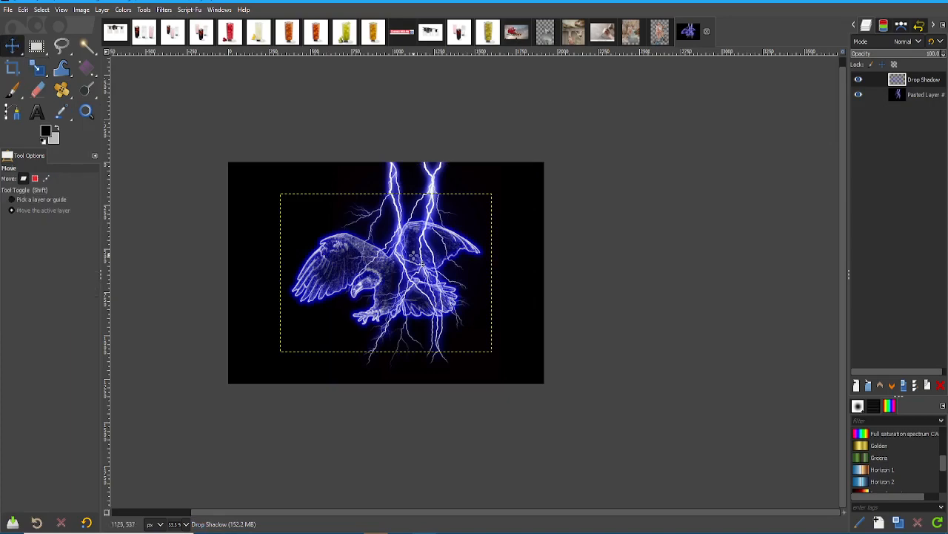
drag(413, 255, 516, 307)
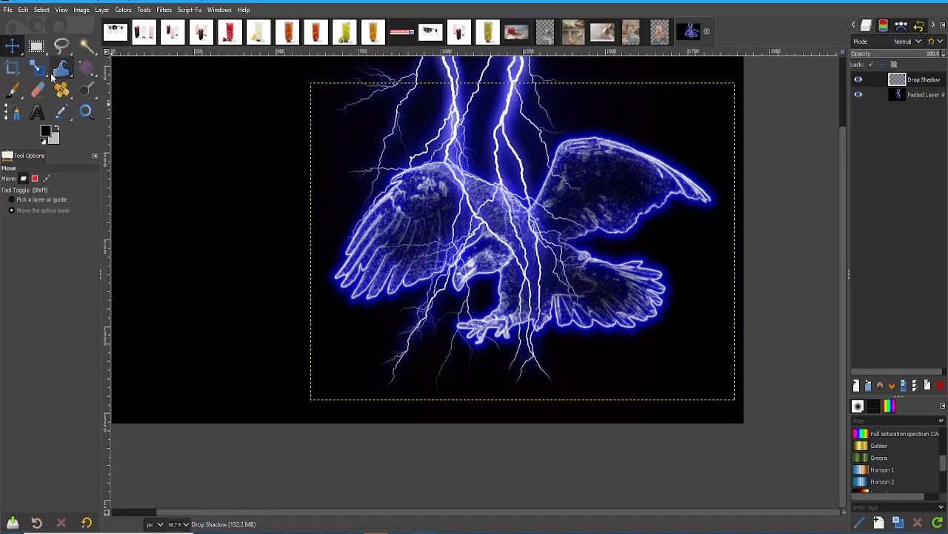
- Warp the lightning bolts sideways and upward across the eagle
click(63, 67)
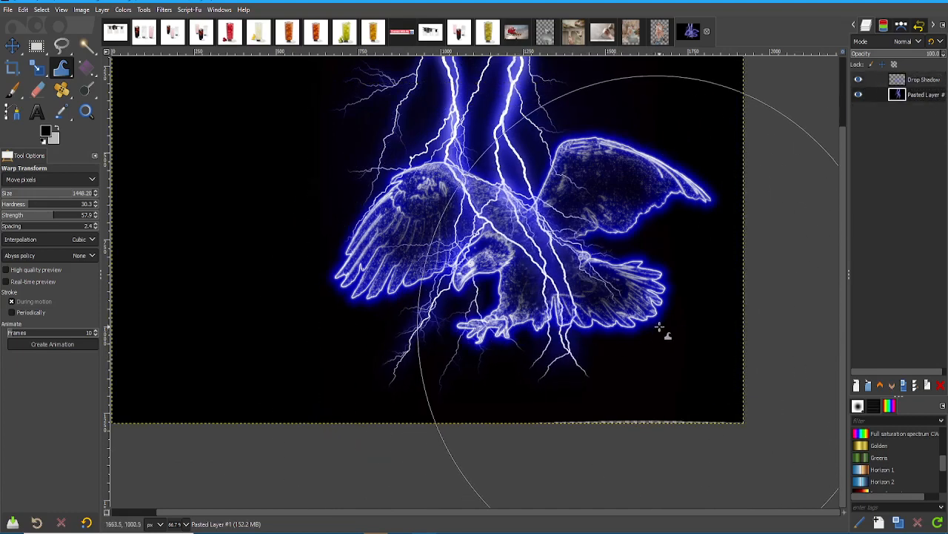
drag(660, 328, 720, 436)
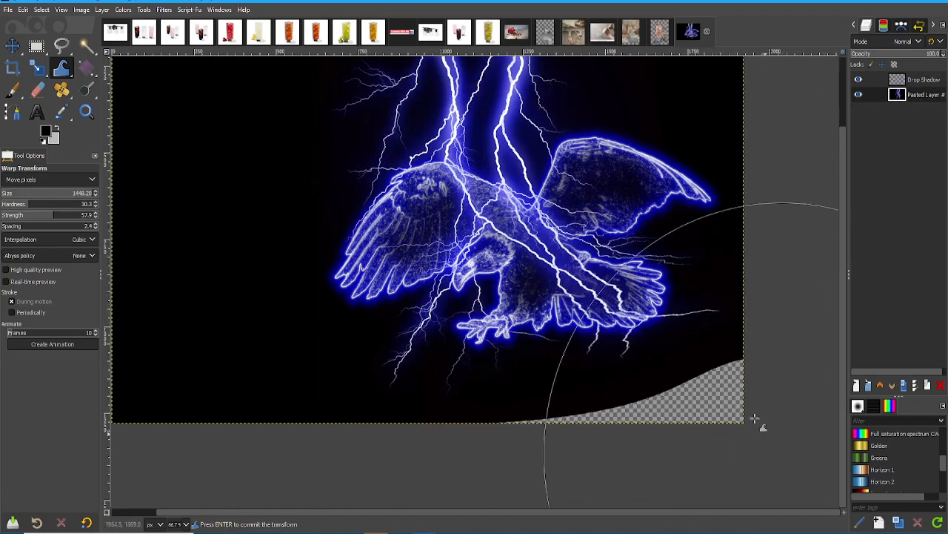
drag(756, 419, 707, 350)
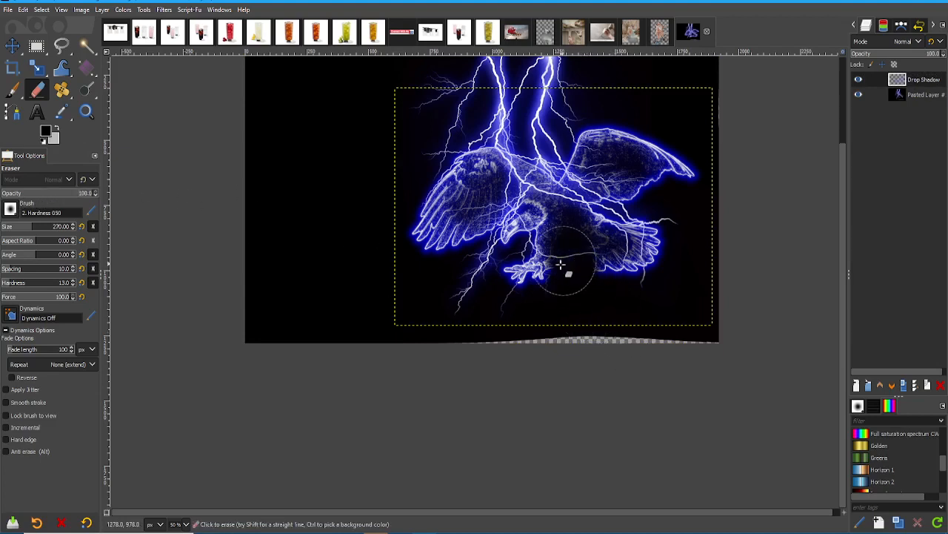
- Erase eagle lines at the talons, chest and bottom, then warp the lower lightning
drag(561, 265, 631, 206)
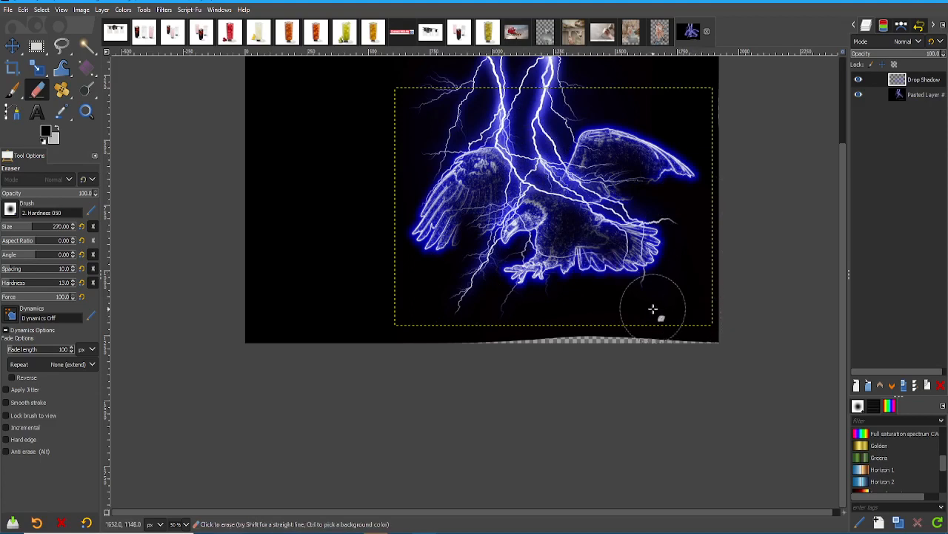
drag(654, 308, 703, 287)
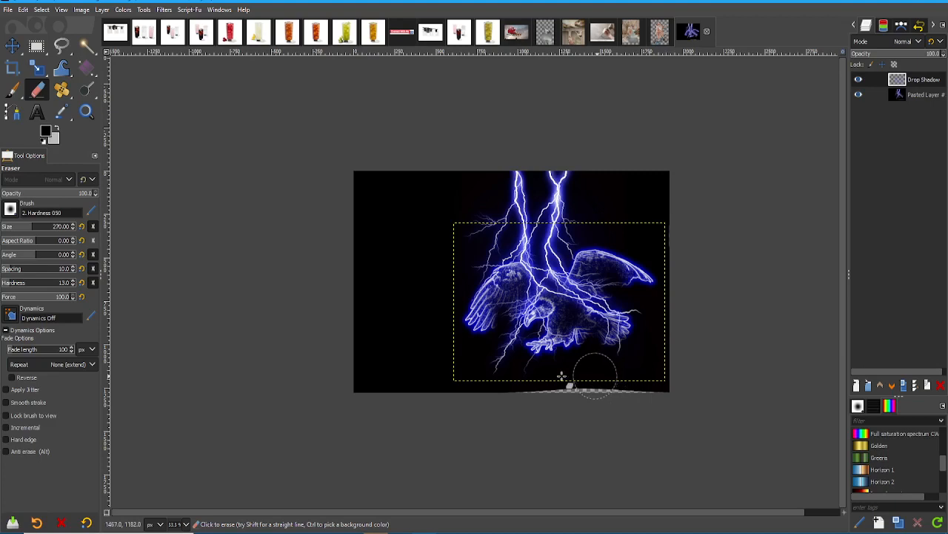
drag(596, 378, 619, 352)
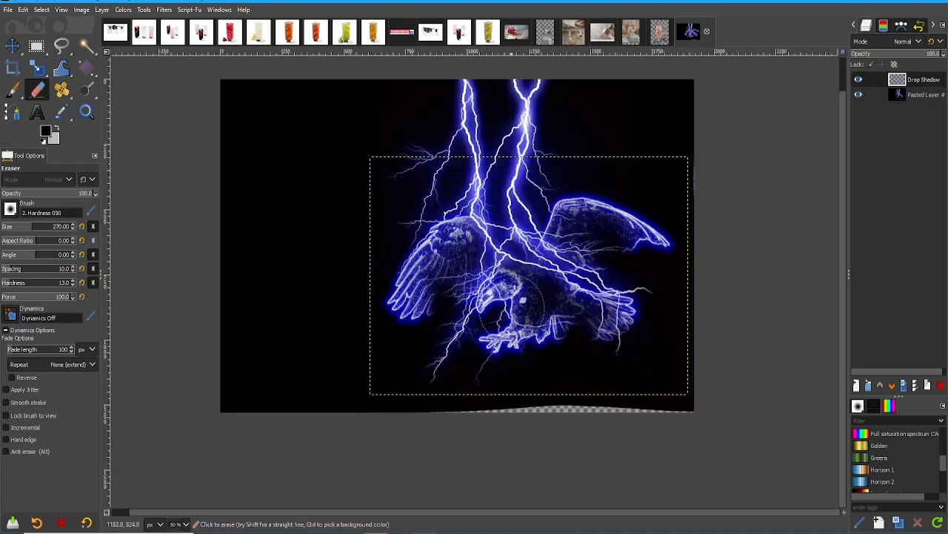
drag(518, 300, 558, 280)
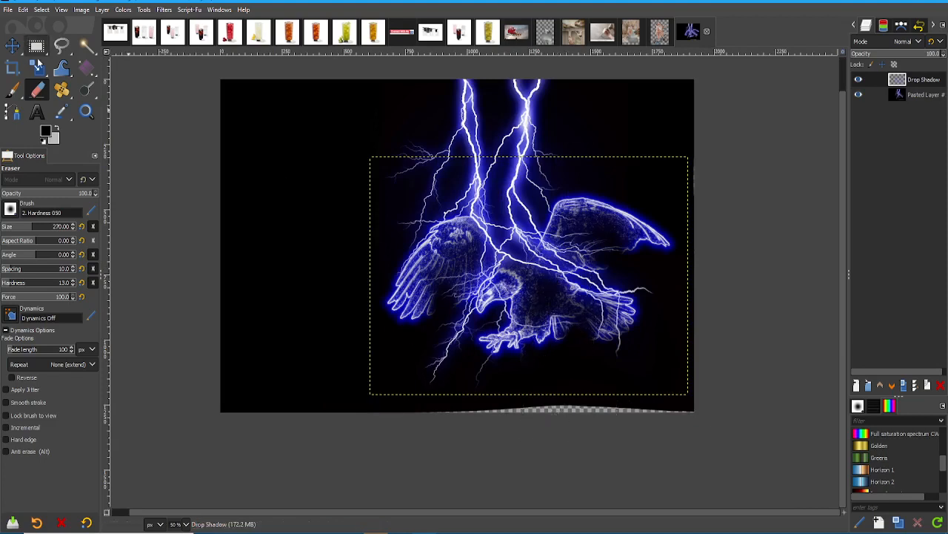
click(59, 68)
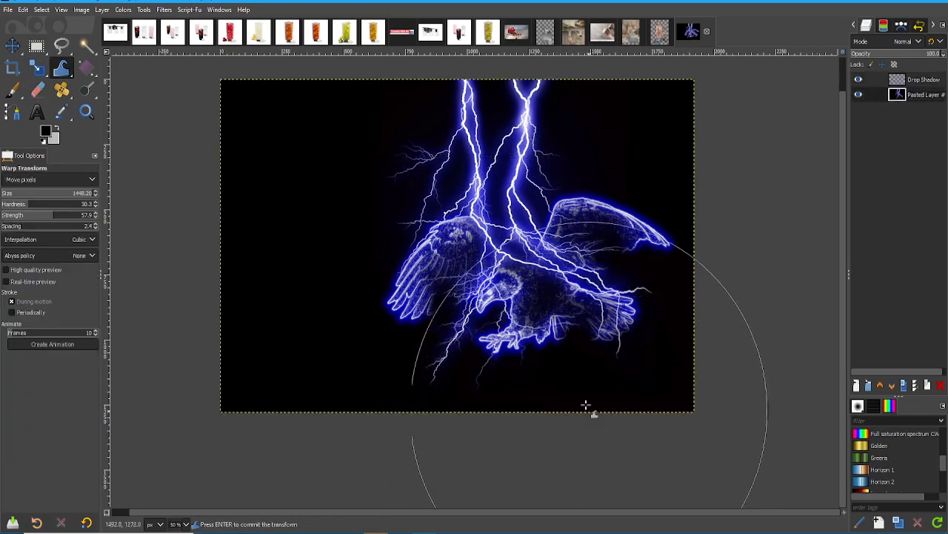
drag(587, 405, 567, 383)
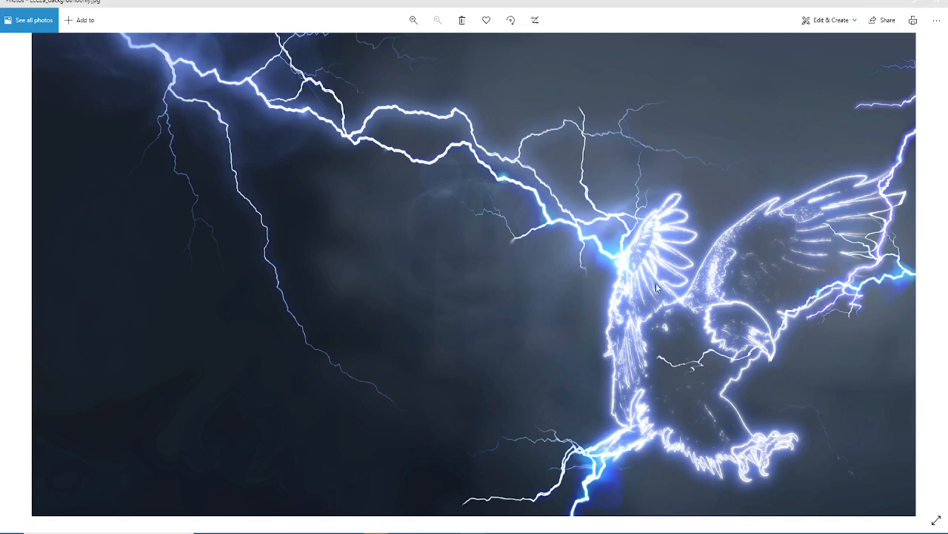
mouse_move(629, 272)
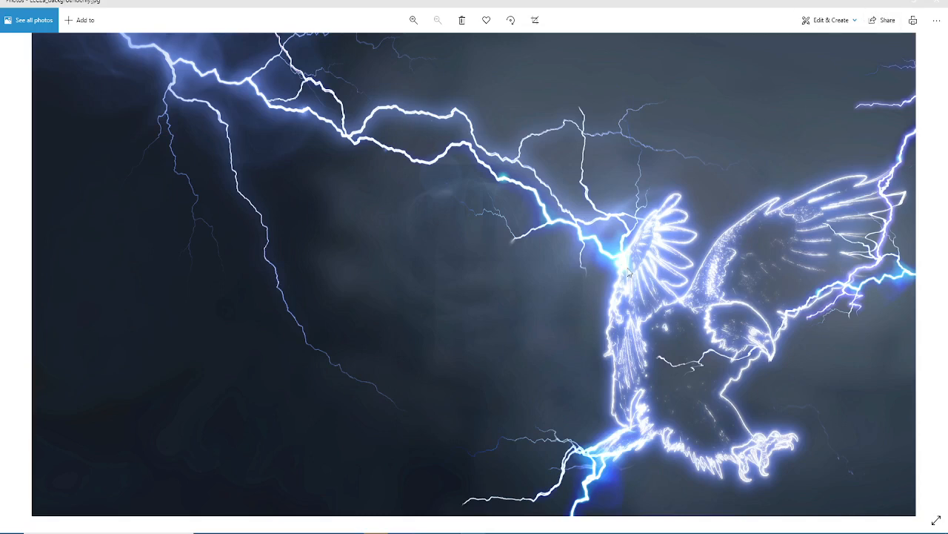
mouse_move(635, 258)
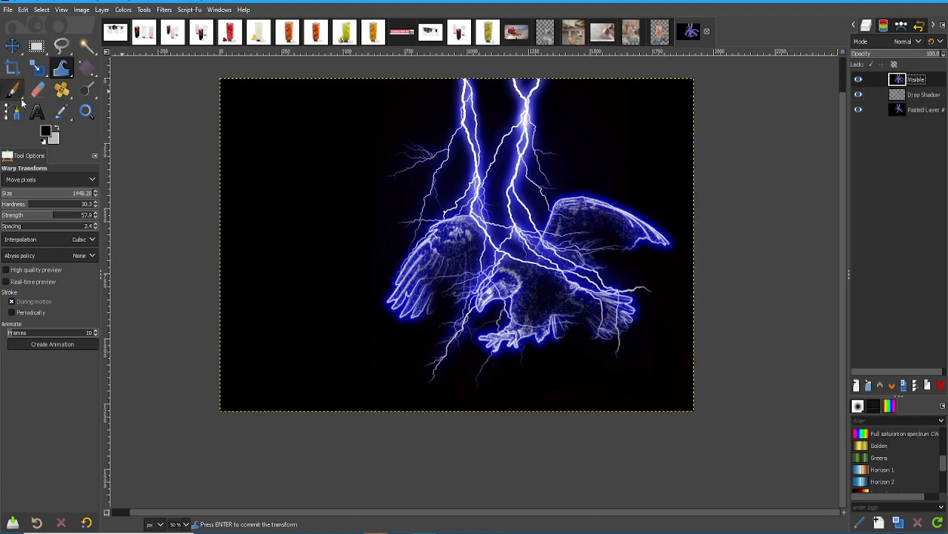
- Select the Dodge/Burn tool to brighten highlights
click(86, 89)
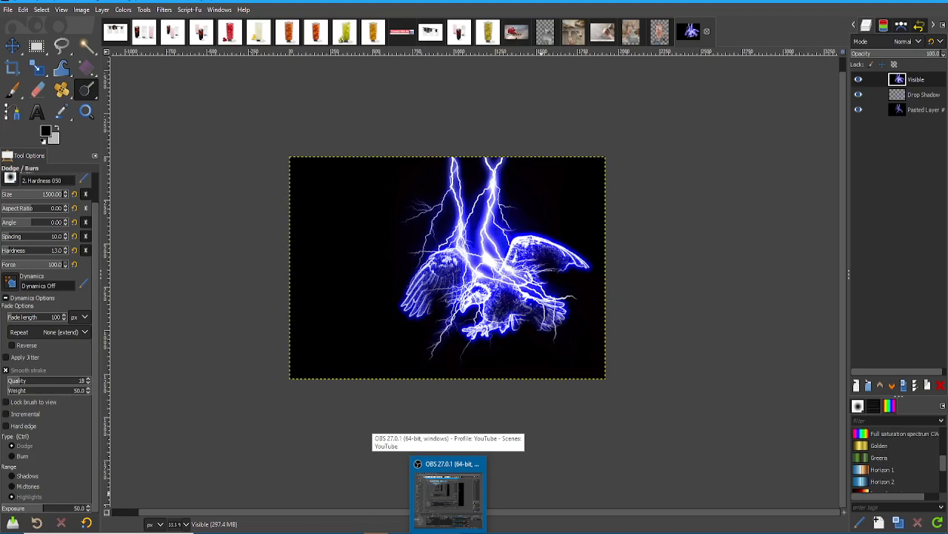
mouse_move(578, 411)
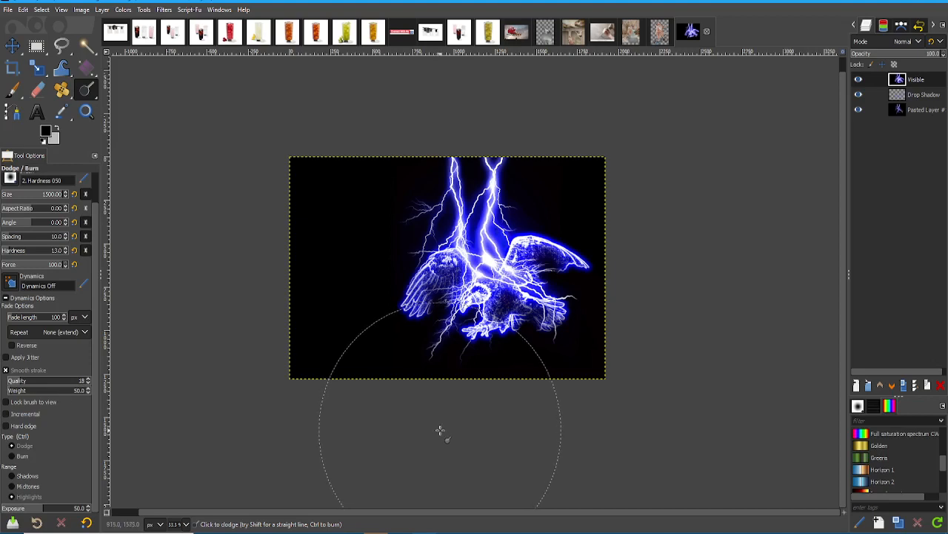
mouse_move(442, 425)
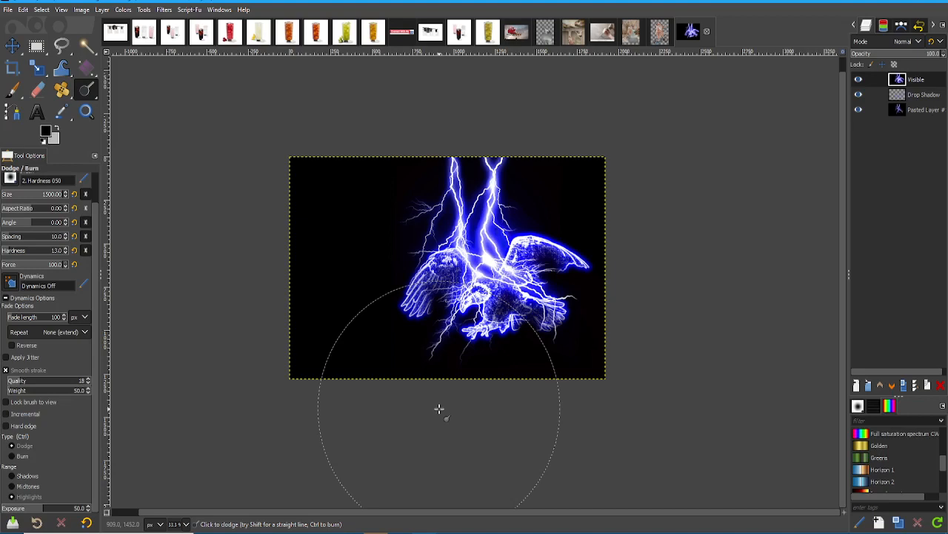
mouse_move(404, 474)
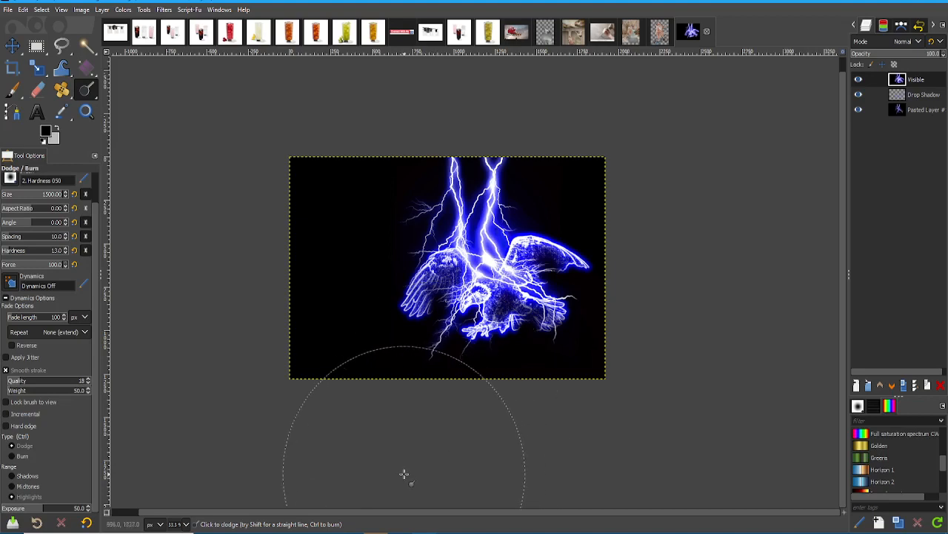